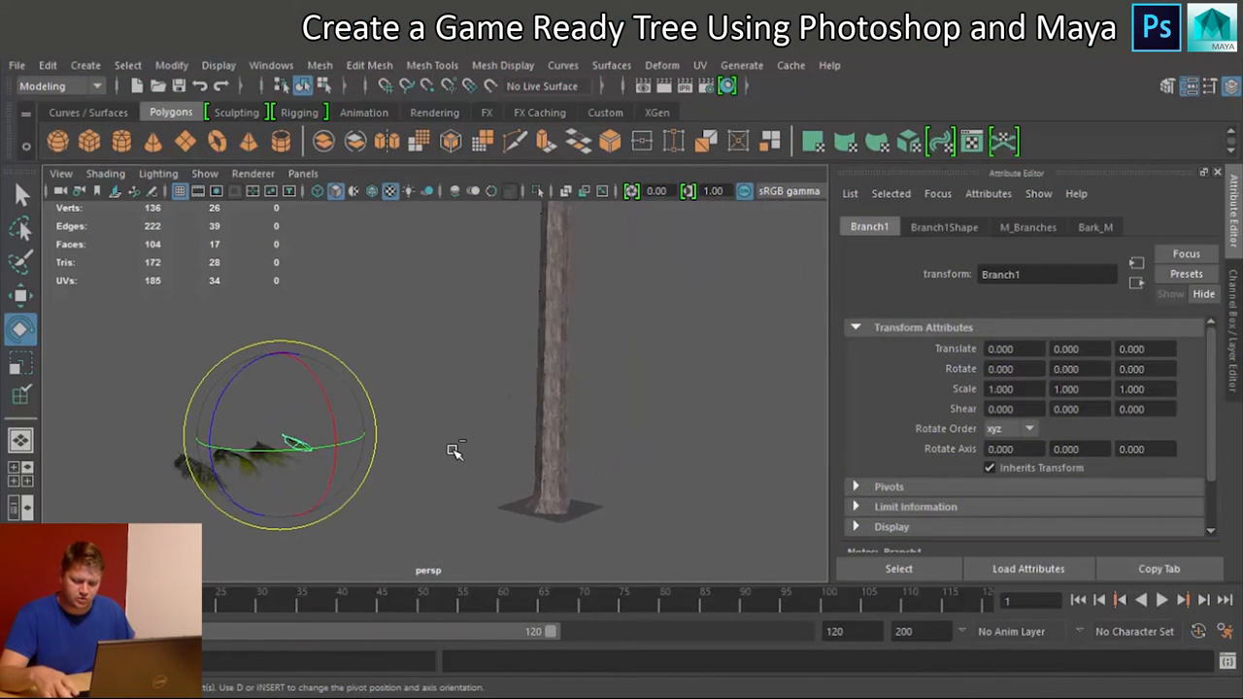
Step: Duplicate the branch card, seat the copy against the trunk and tilt it slightly
{"action": "key", "text": "ctrl+d"}
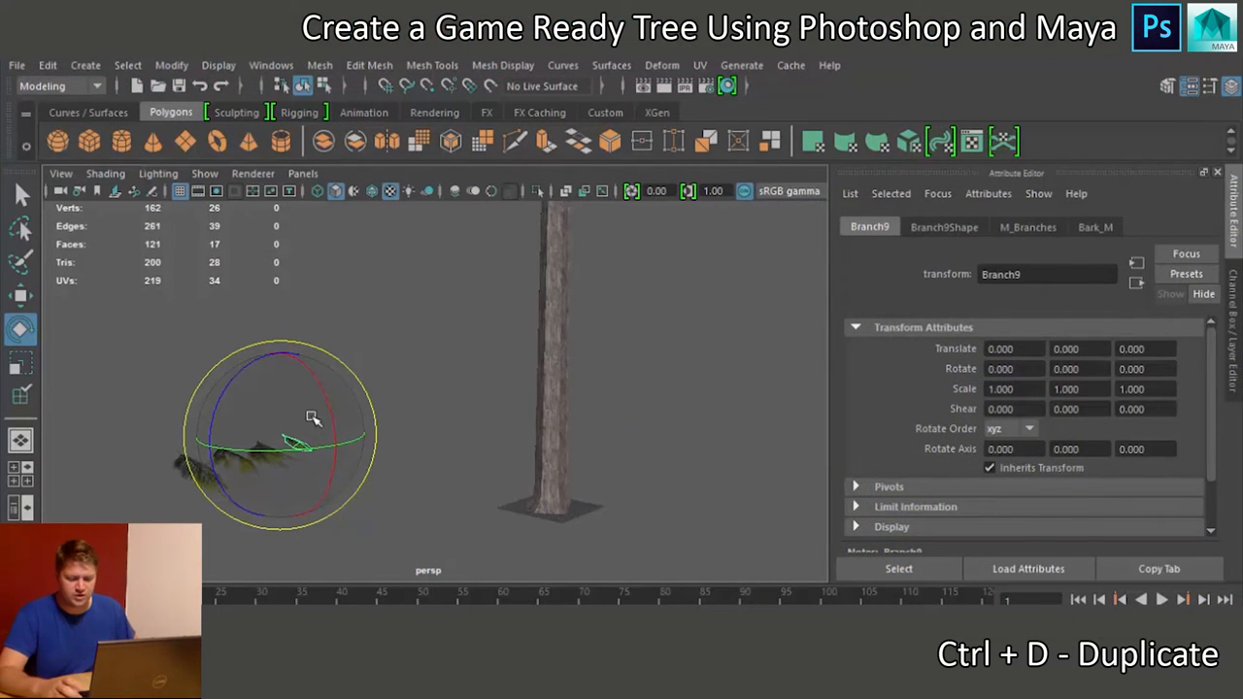
{"action": "left_click", "coordinate": [20, 296]}
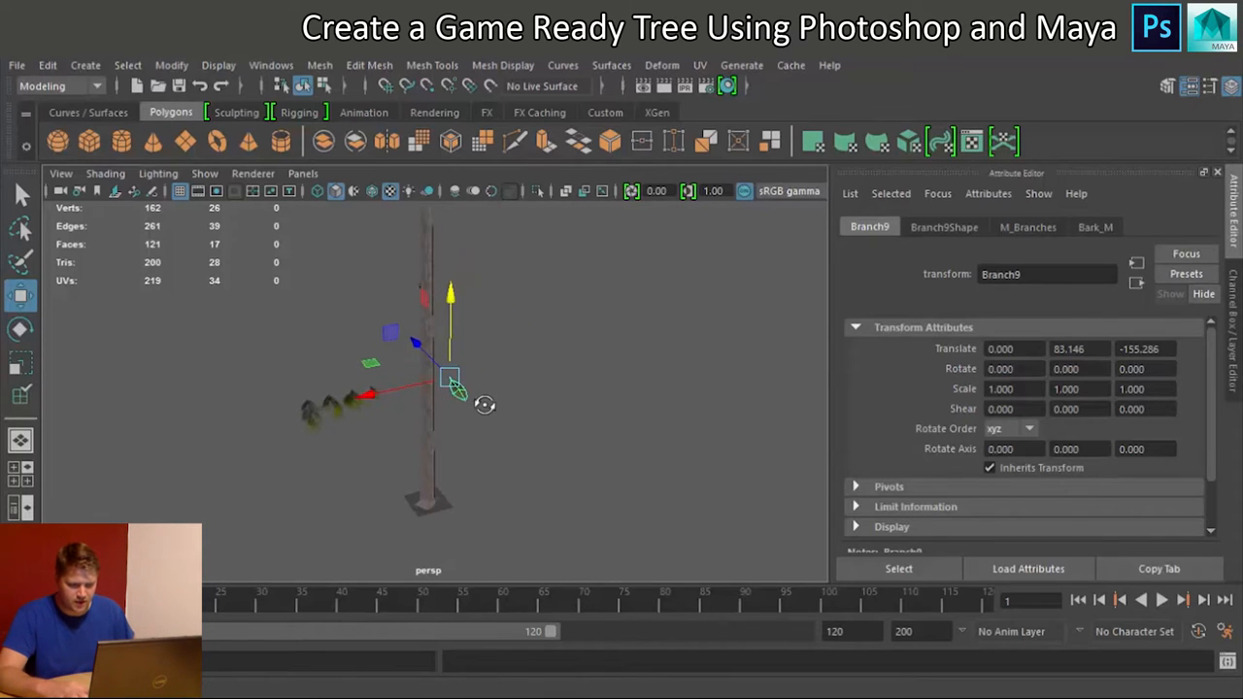
{"action": "left_click_drag", "start_coordinate": [456, 384], "coordinate": [335, 447]}
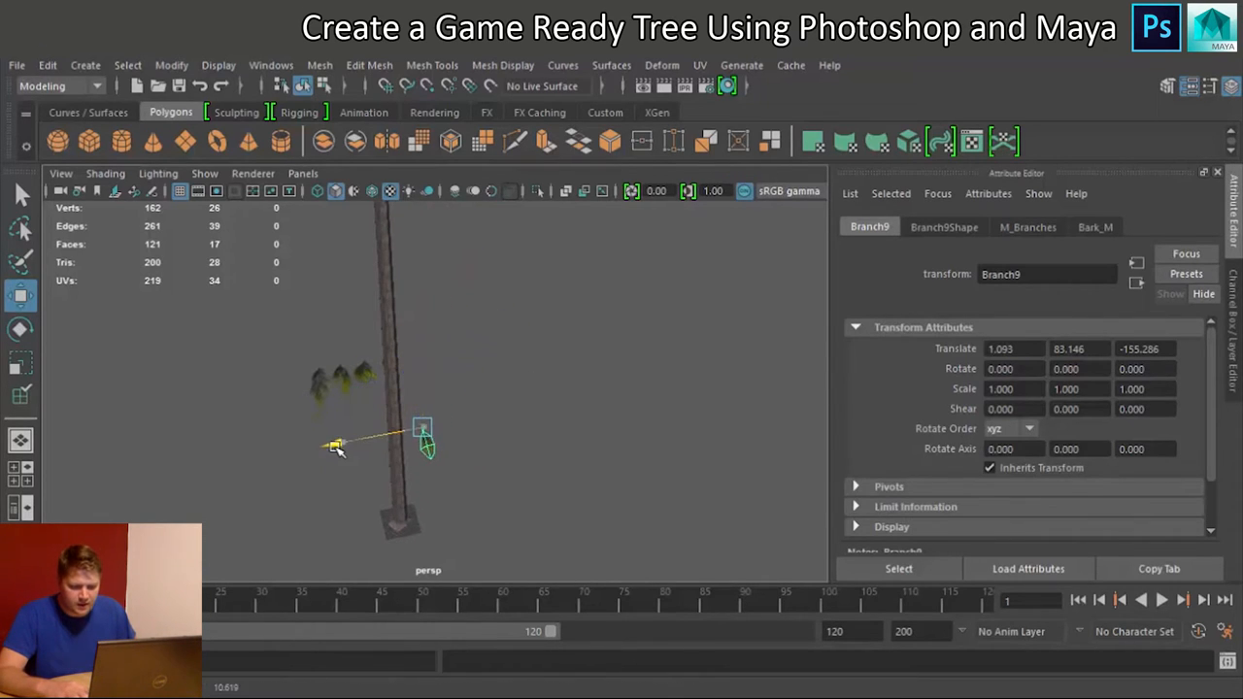
{"action": "left_click_drag", "start_coordinate": [335, 446], "coordinate": [393, 432]}
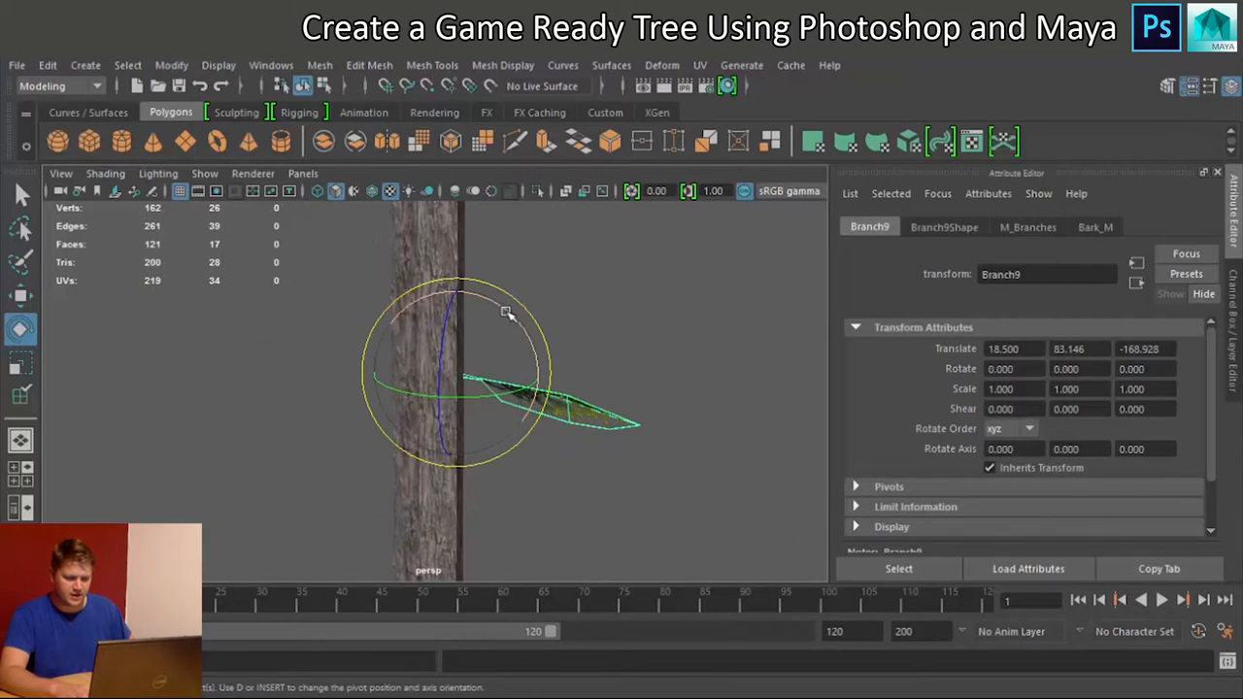
{"action": "left_click_drag", "start_coordinate": [505, 310], "coordinate": [513, 330]}
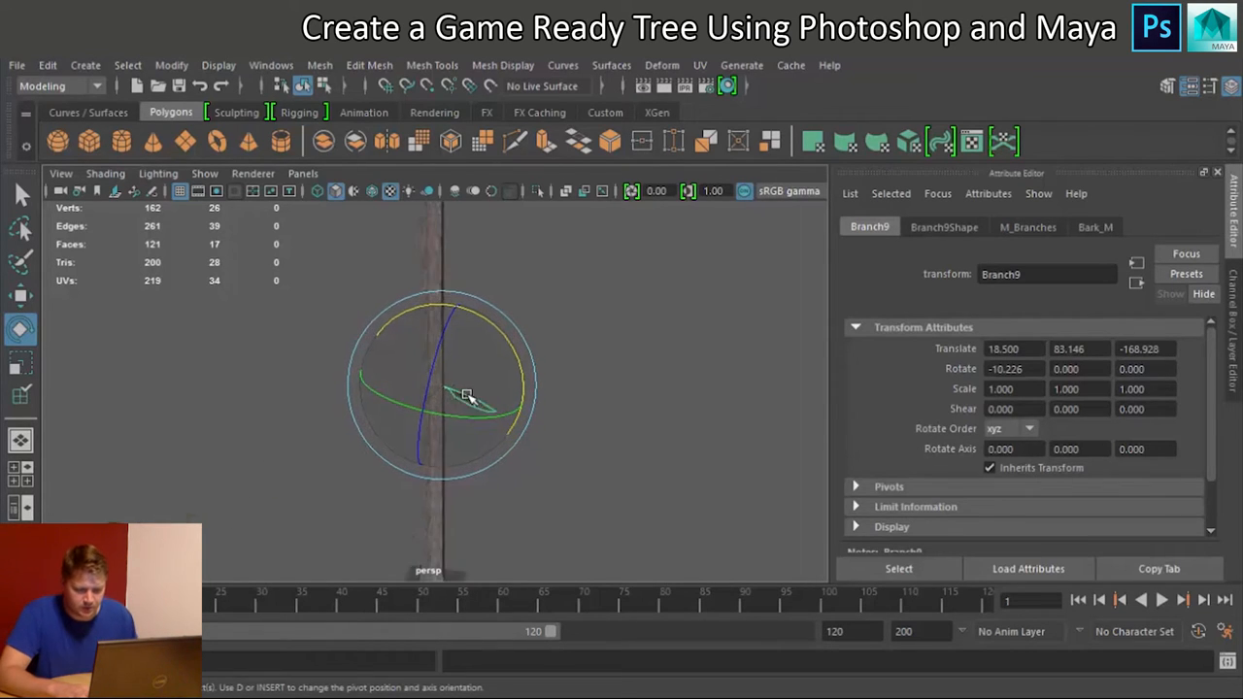
{"action": "left_click_drag", "start_coordinate": [466, 394], "coordinate": [456, 403]}
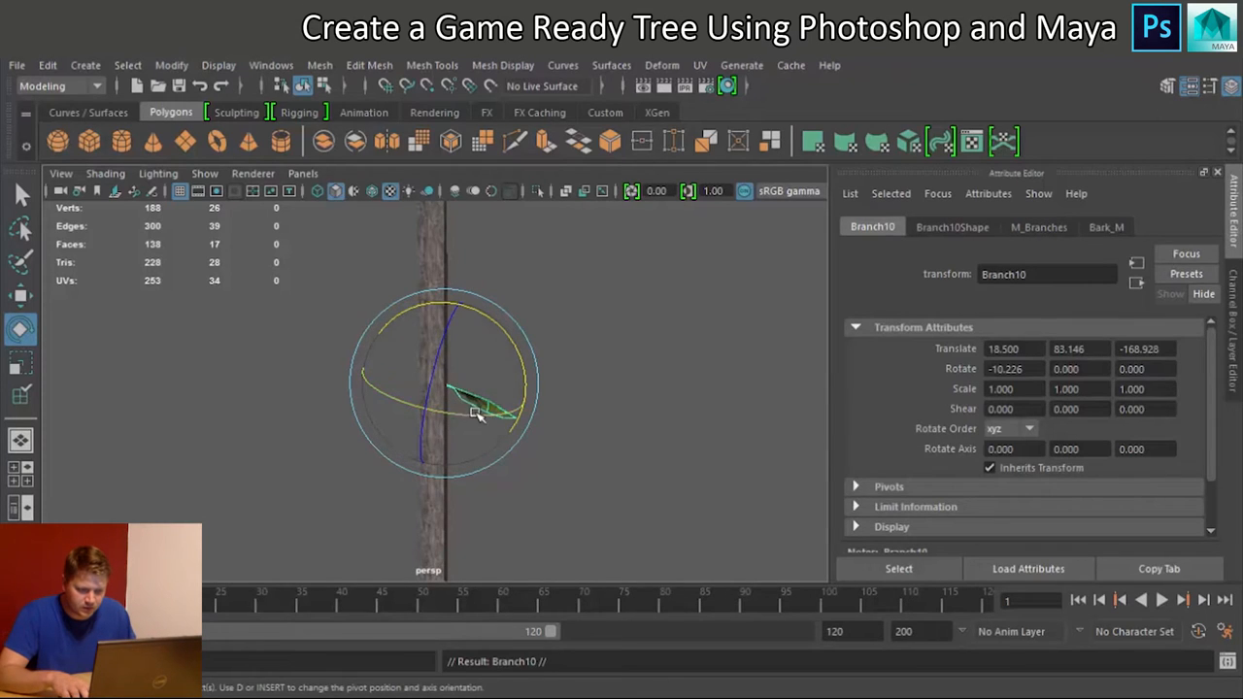
Step: Spin the new branch copy to a random angle and raise it slightly against the trunk
{"action": "left_click_drag", "start_coordinate": [476, 413], "coordinate": [519, 393]}
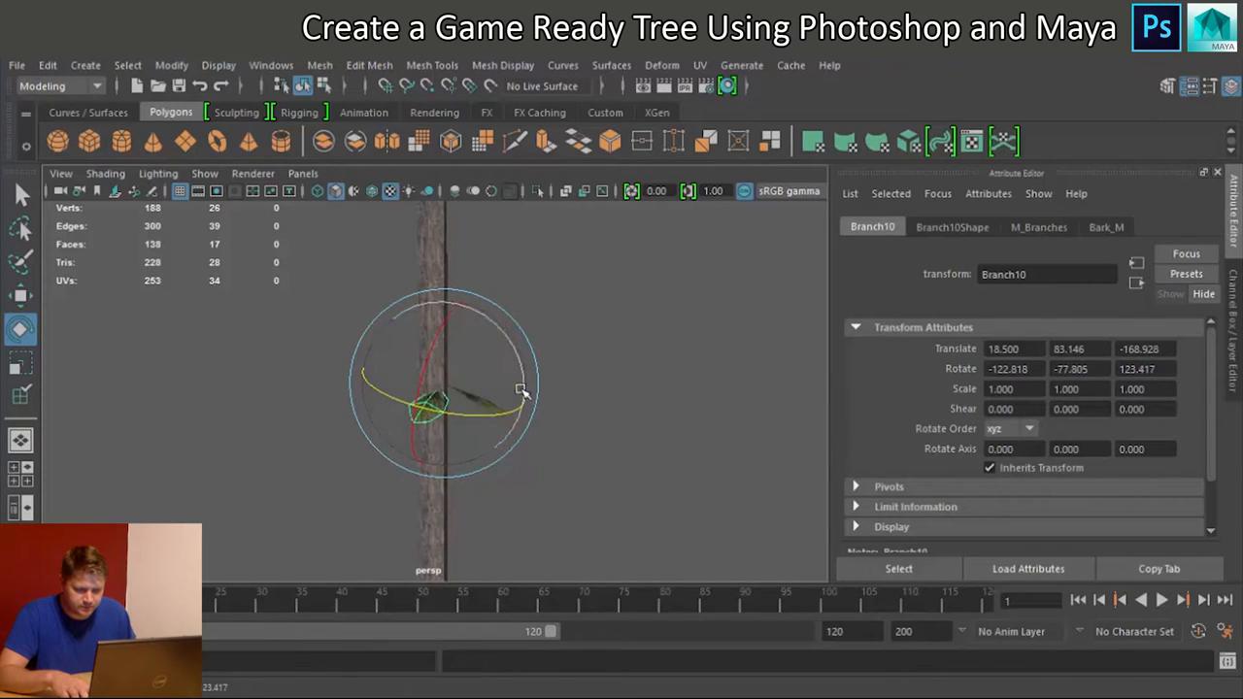
{"action": "left_click_drag", "start_coordinate": [519, 389], "coordinate": [451, 398]}
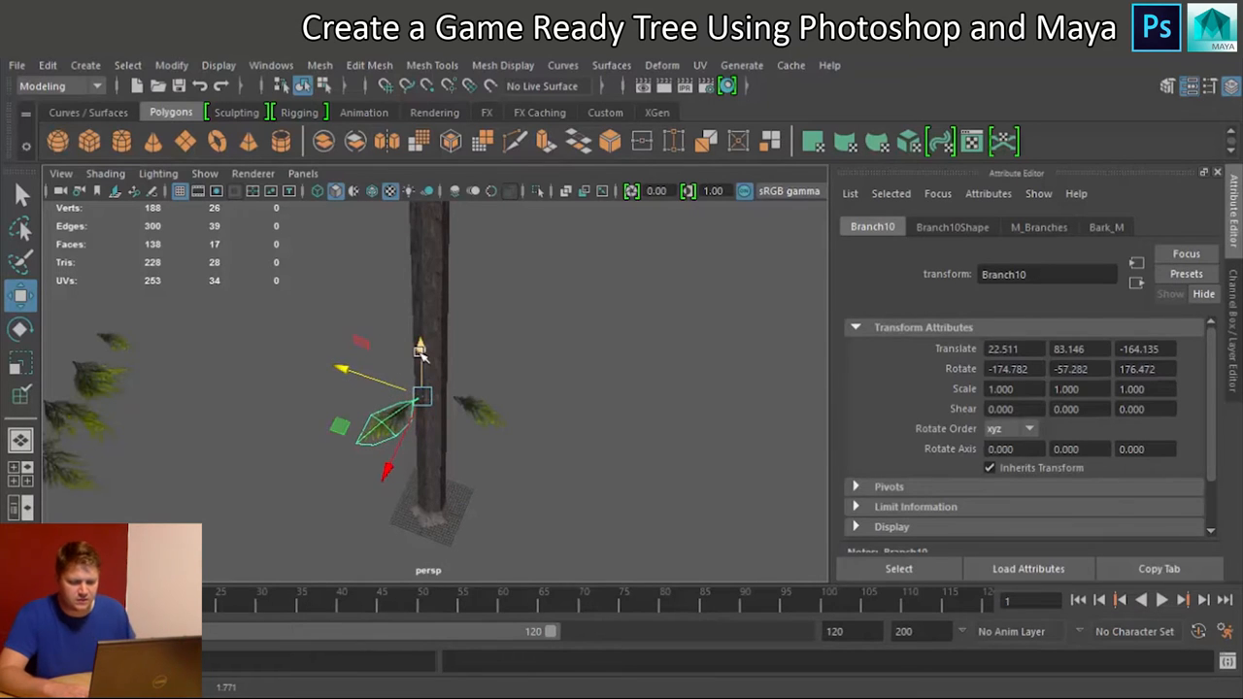
{"action": "left_click_drag", "start_coordinate": [421, 346], "coordinate": [420, 344]}
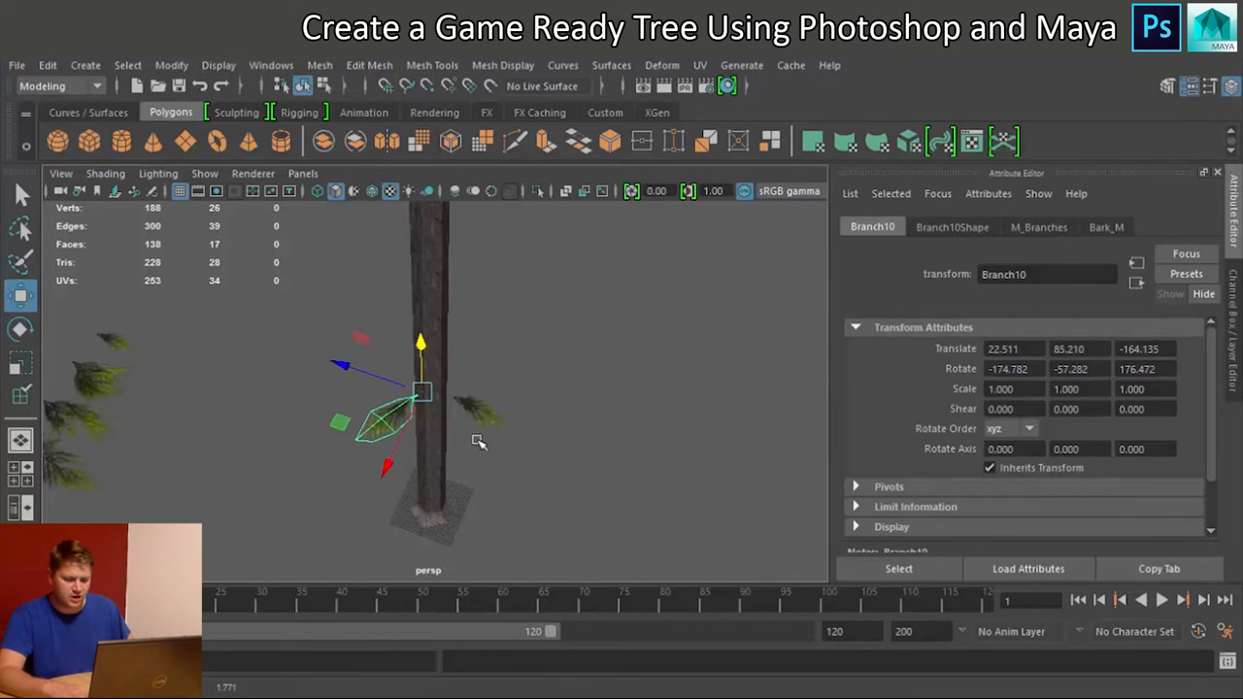
{"action": "left_click_drag", "start_coordinate": [476, 442], "coordinate": [403, 412]}
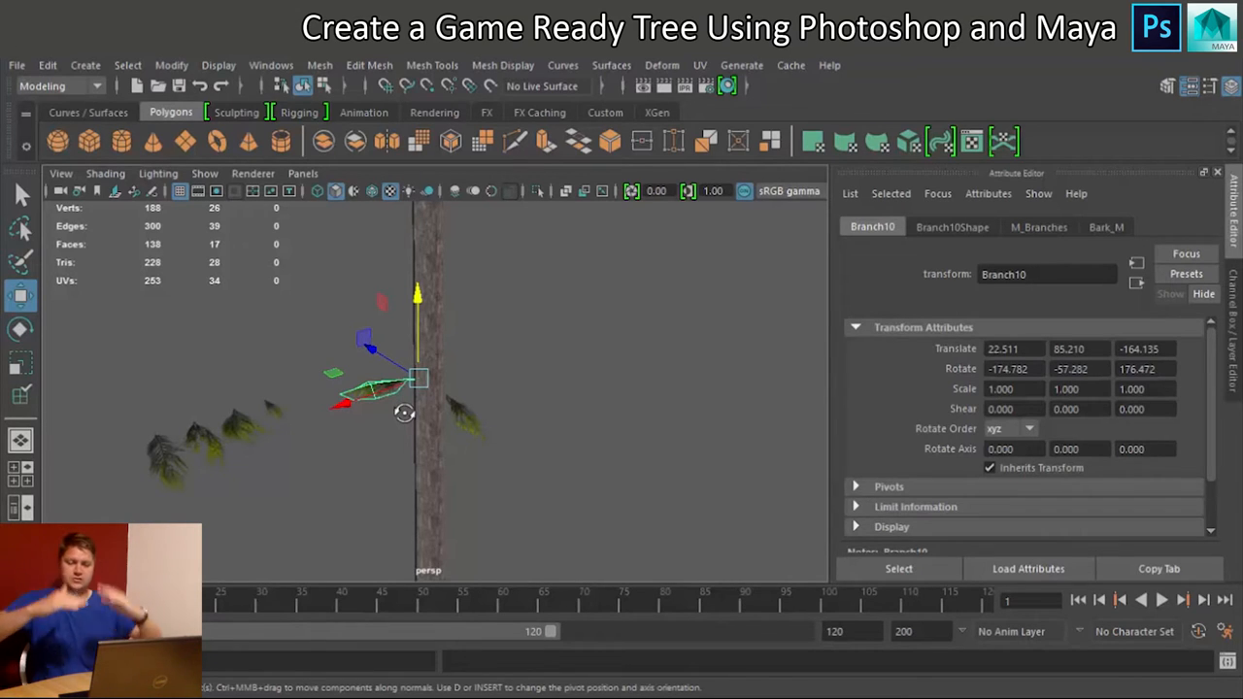
{"action": "mouse_move", "coordinate": [458, 447]}
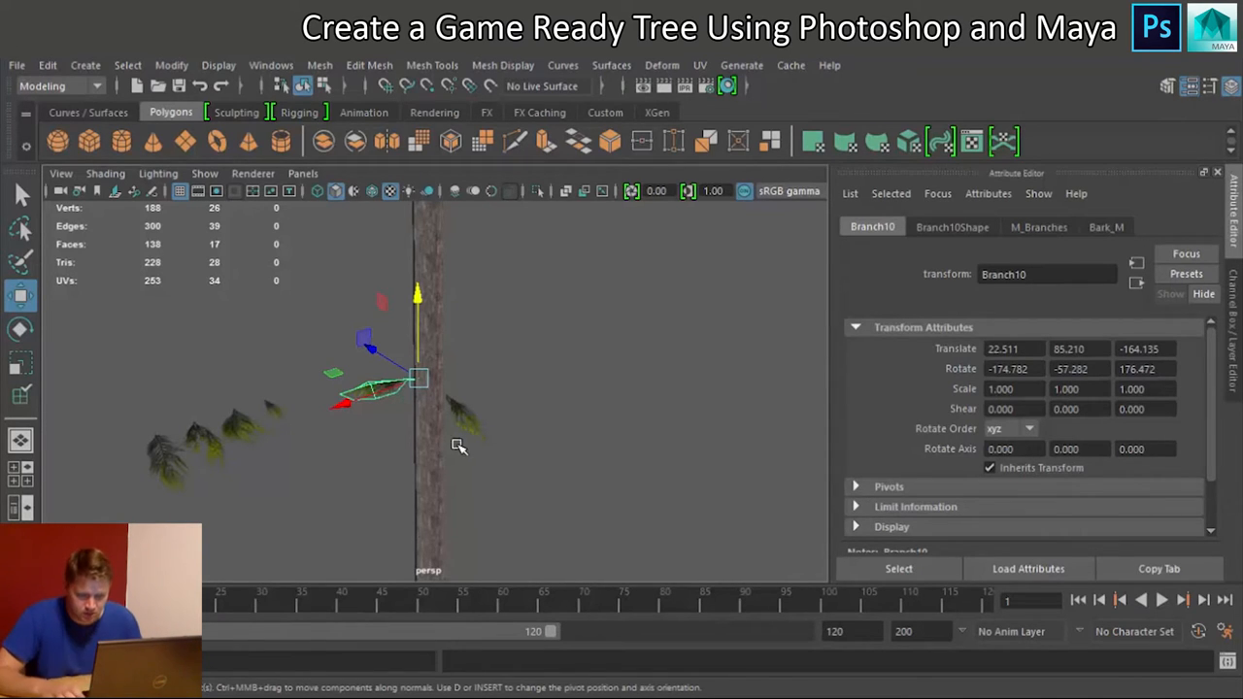
{"action": "left_click_drag", "start_coordinate": [459, 447], "coordinate": [603, 437]}
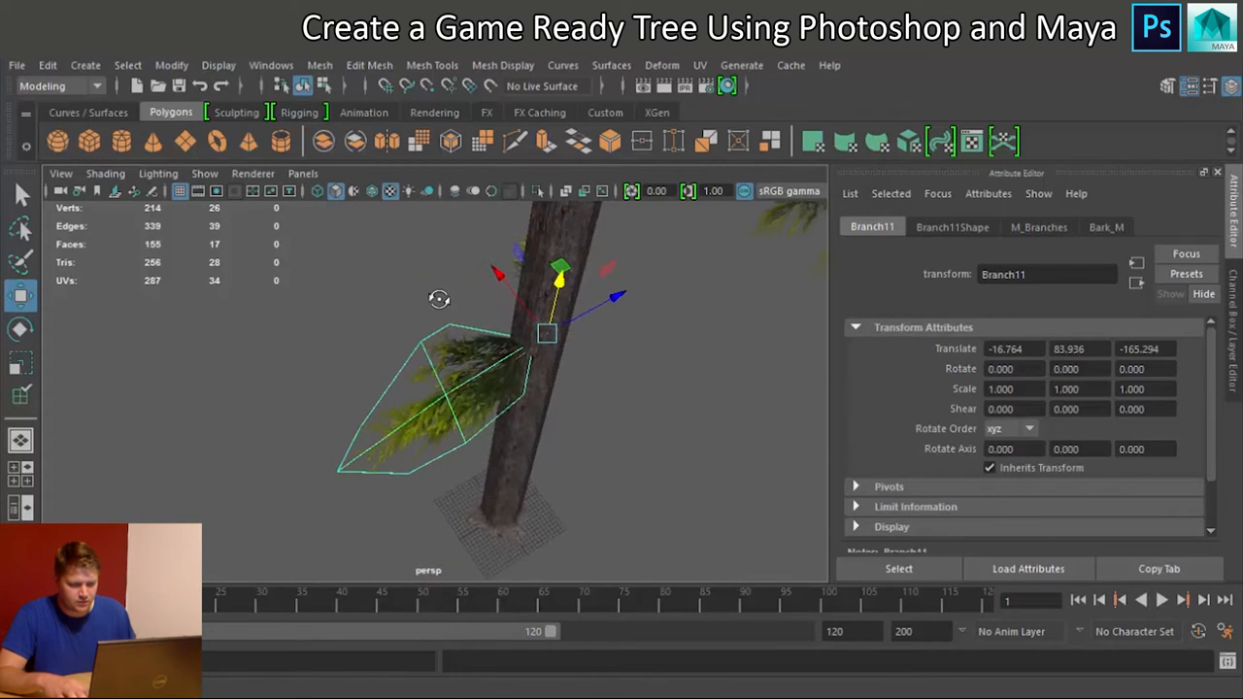
Step: Rotate the branch copy around to the opposite side of the trunk
{"action": "left_click", "coordinate": [21, 328]}
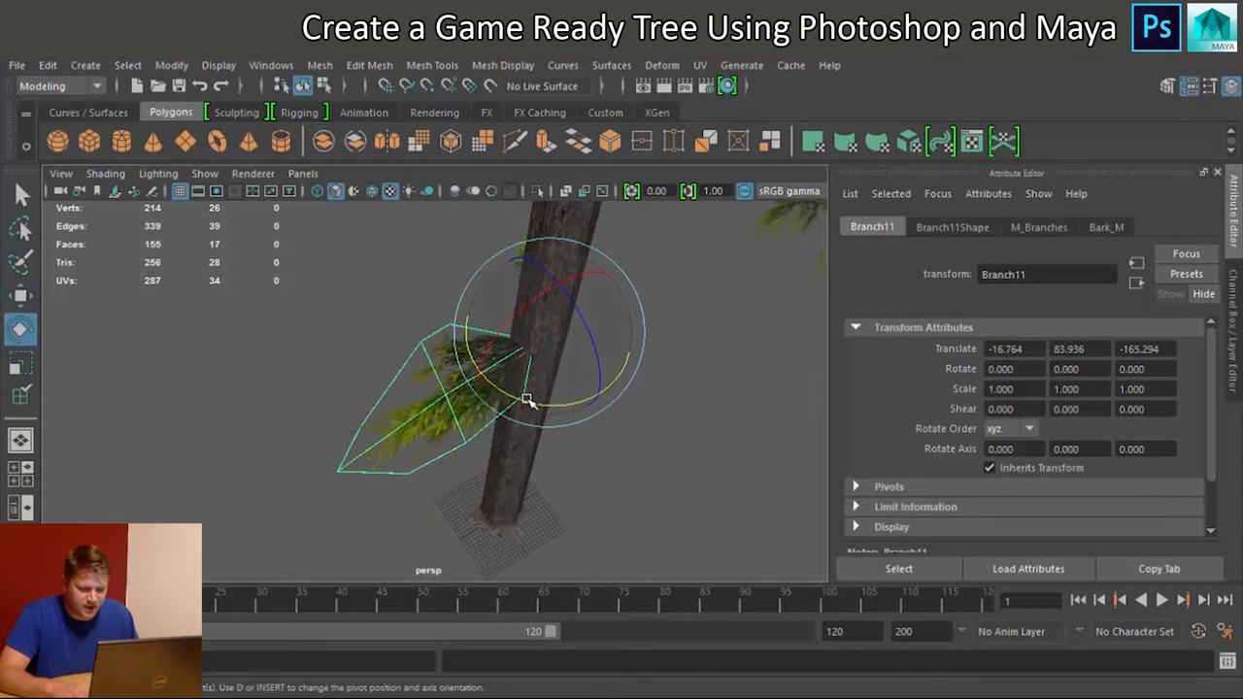
{"action": "left_click_drag", "start_coordinate": [529, 398], "coordinate": [670, 286]}
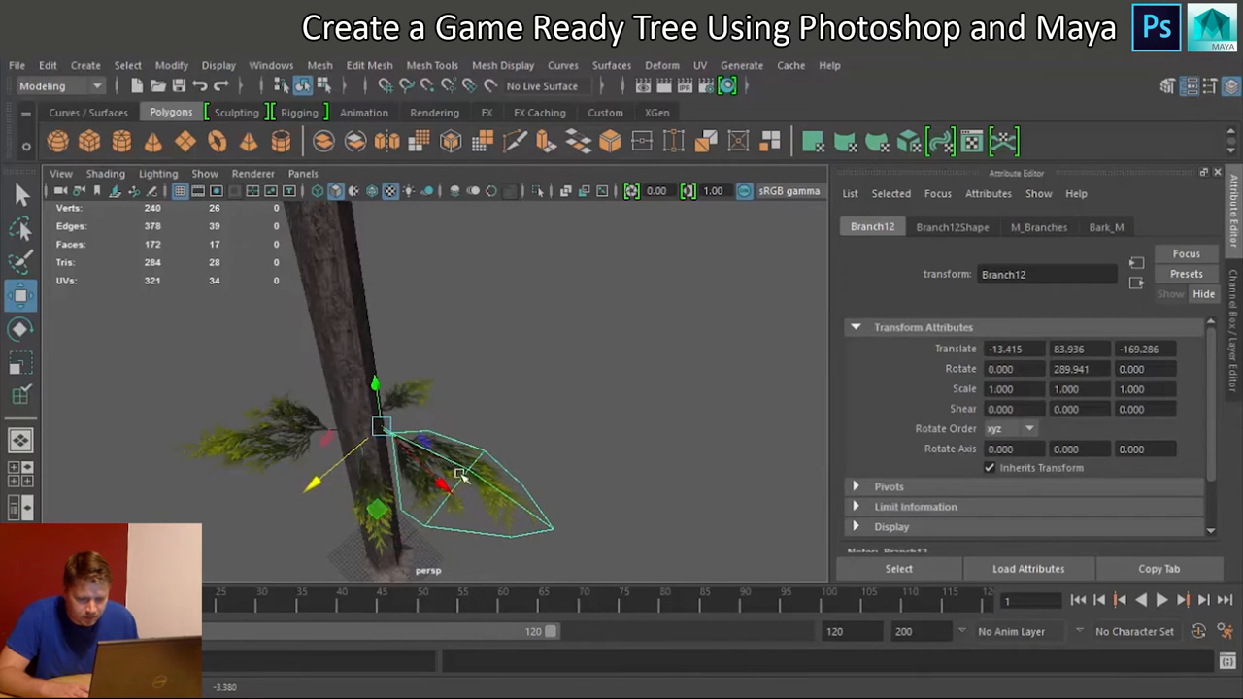
Step: Turn the branch copy about 290 degrees around the trunk on the Y axis
{"action": "left_click_drag", "start_coordinate": [461, 471], "coordinate": [360, 495]}
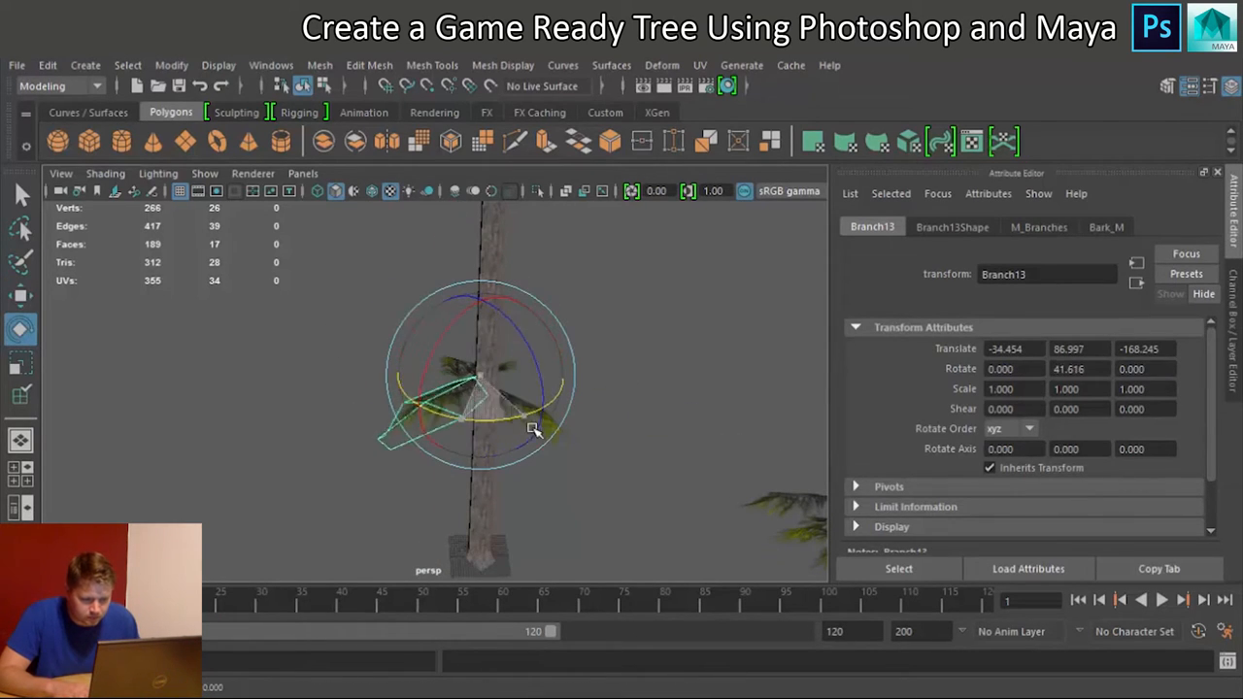
Step: Swing the branch copy around the trunk, tip it downward, then deselect
{"action": "left_click_drag", "start_coordinate": [534, 429], "coordinate": [439, 404]}
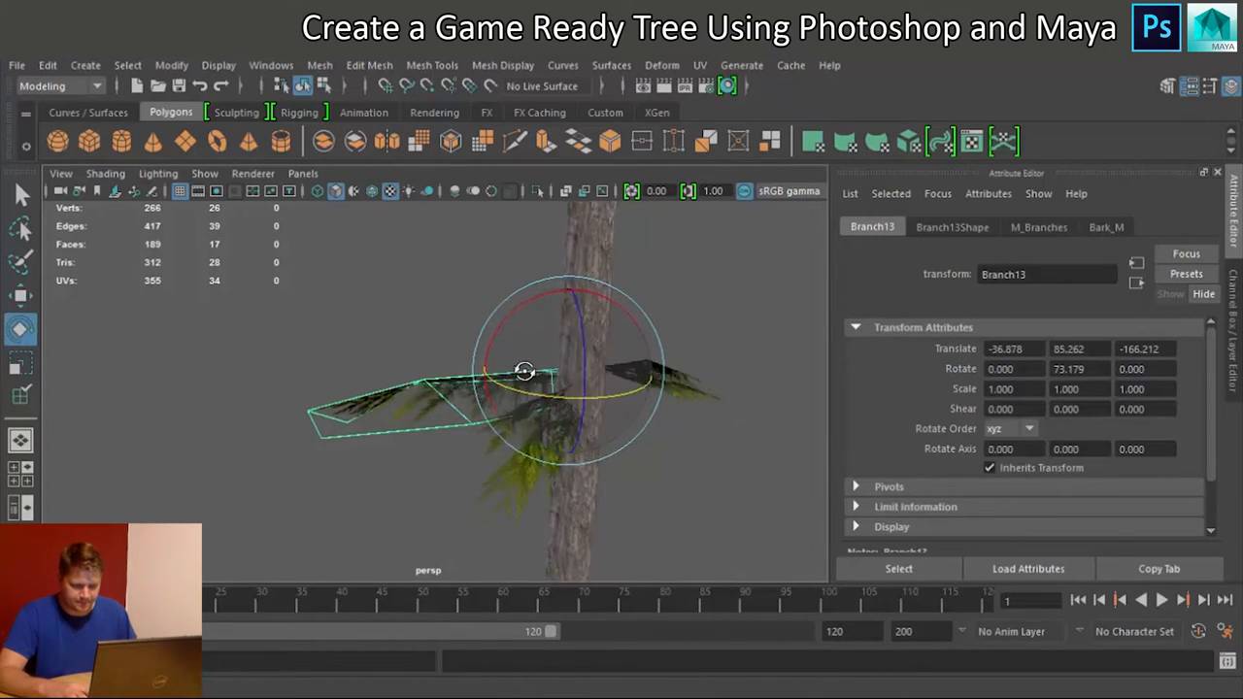
{"action": "left_click_drag", "start_coordinate": [525, 371], "coordinate": [495, 320]}
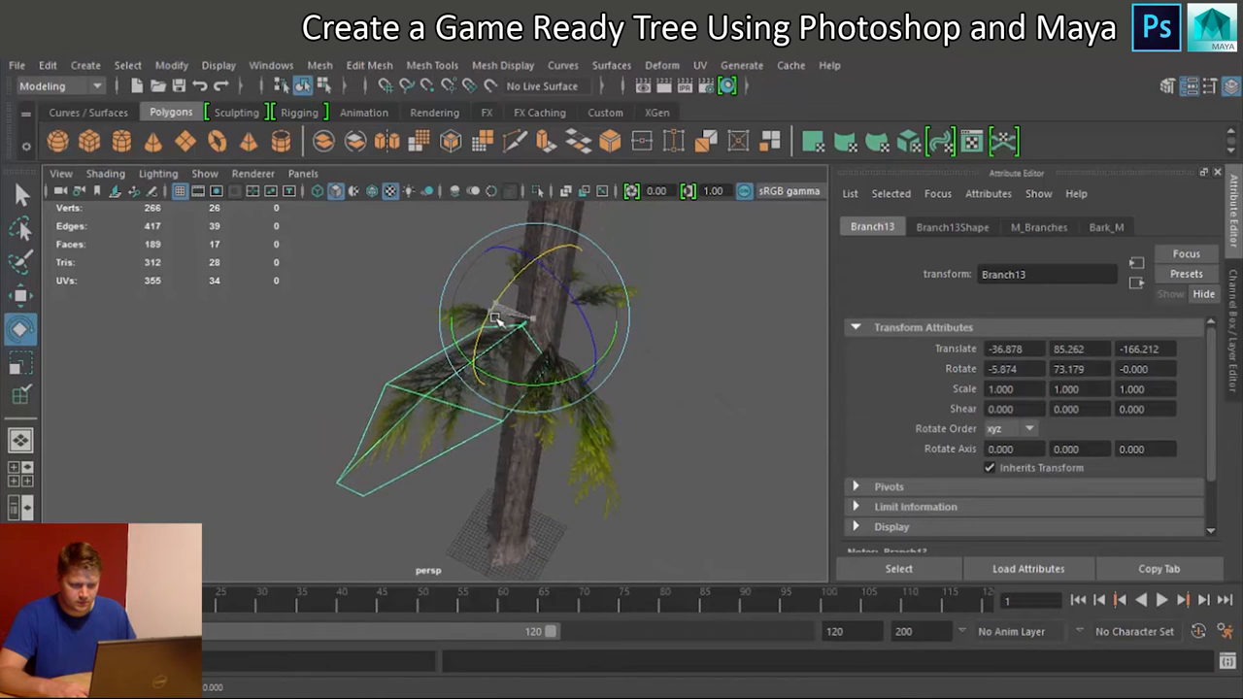
{"action": "left_click_drag", "start_coordinate": [495, 321], "coordinate": [437, 340]}
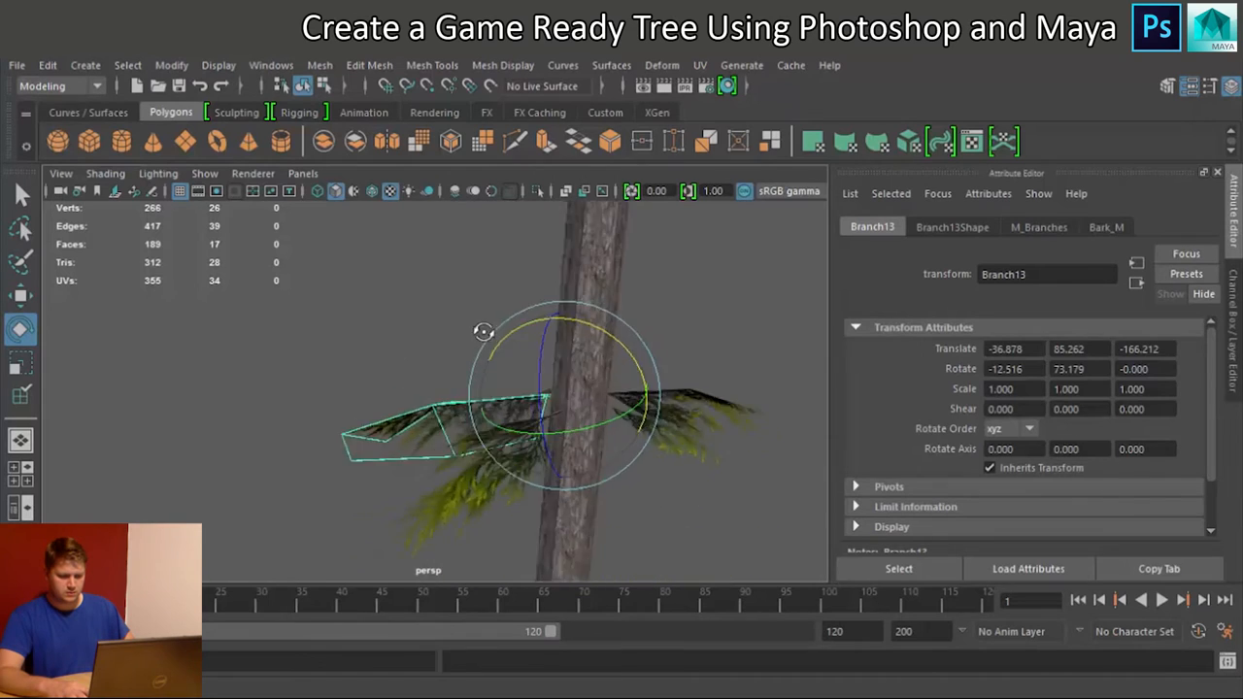
{"action": "left_click", "coordinate": [272, 374]}
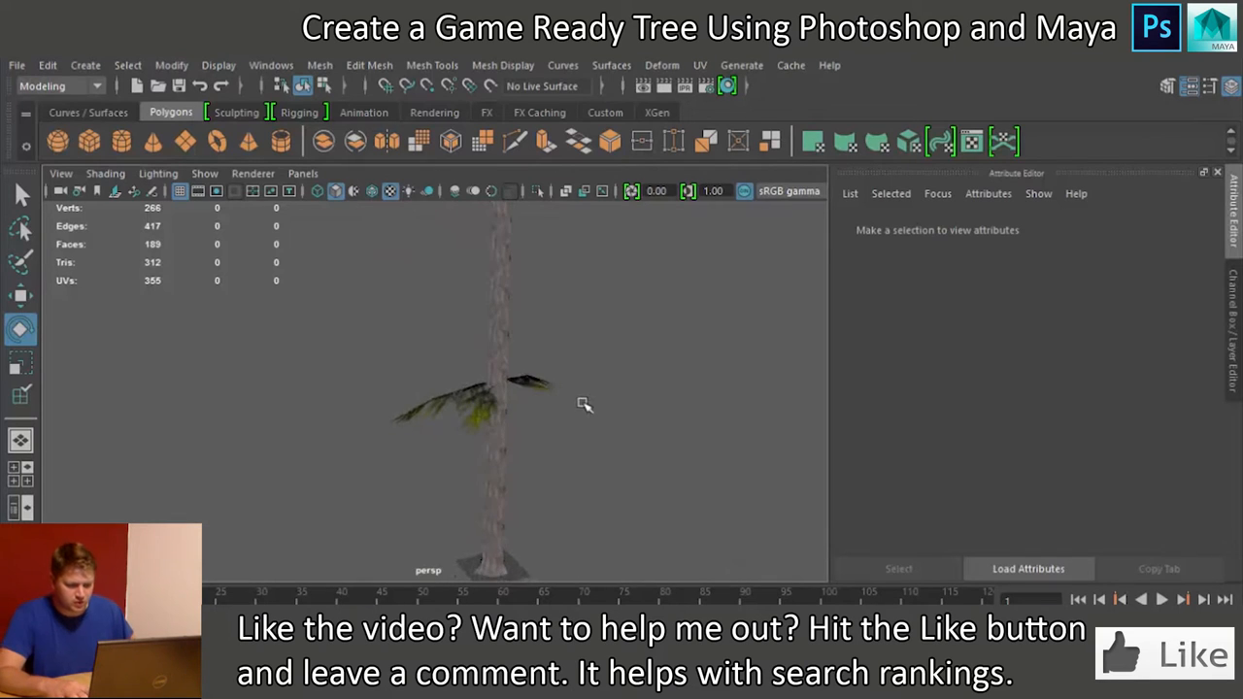
{"action": "left_click", "coordinate": [544, 406]}
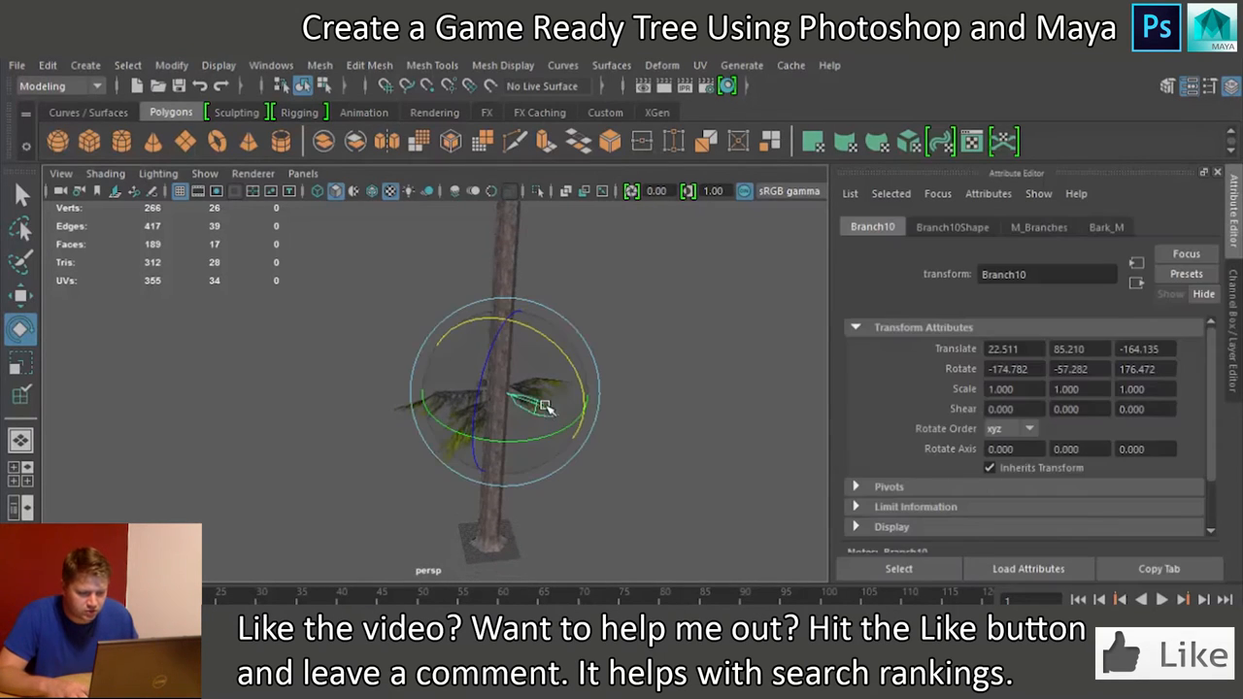
{"action": "left_click_drag", "start_coordinate": [544, 406], "coordinate": [667, 434]}
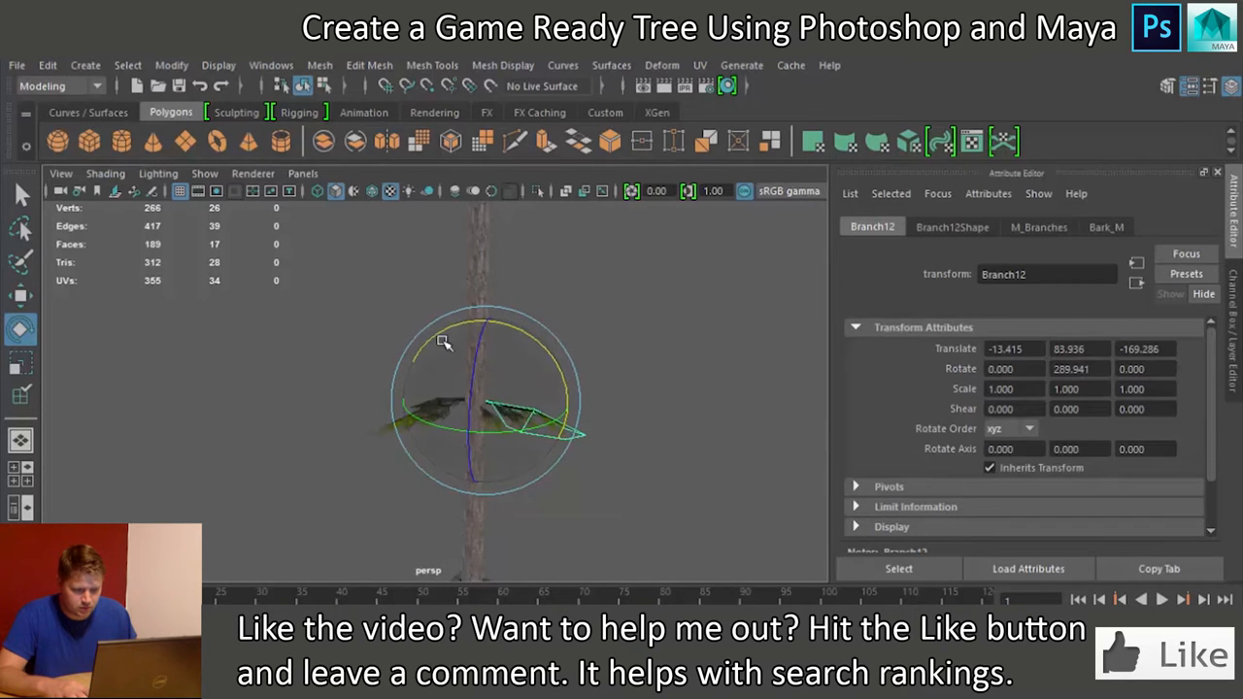
{"action": "left_click", "coordinate": [651, 408]}
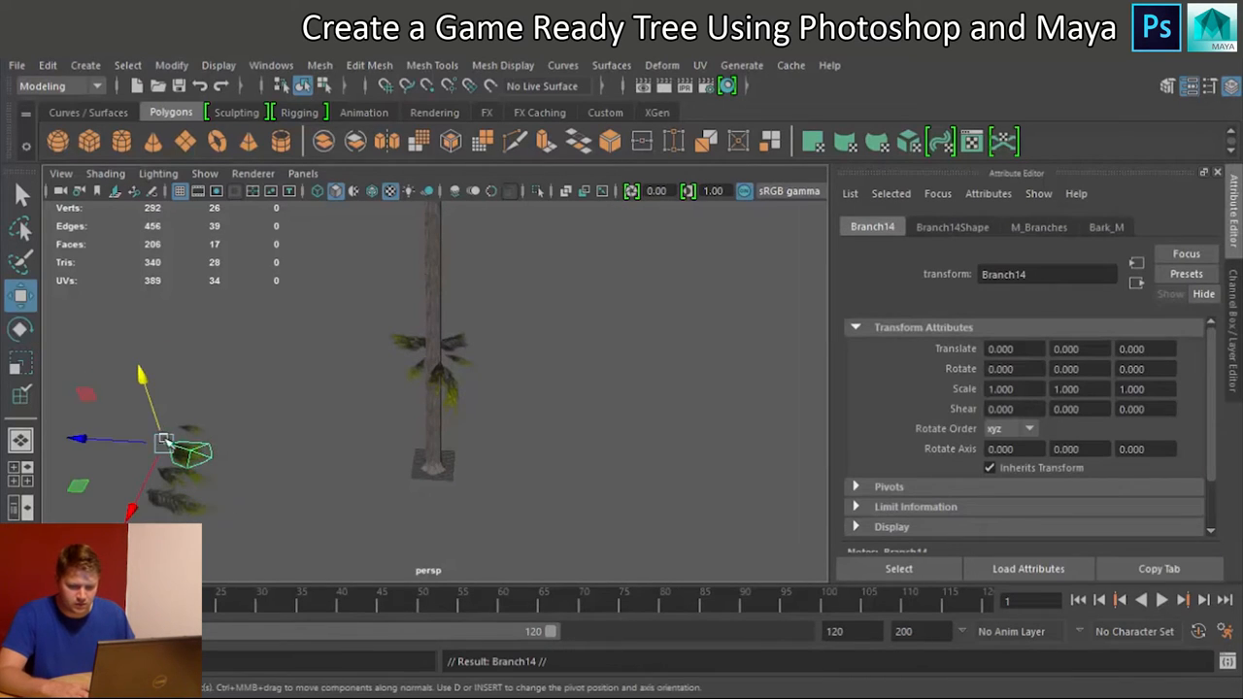
Step: Move a new branch copy to the trunk, turn it to a new angle, and raise it higher
{"action": "left_click_drag", "start_coordinate": [165, 447], "coordinate": [432, 461]}
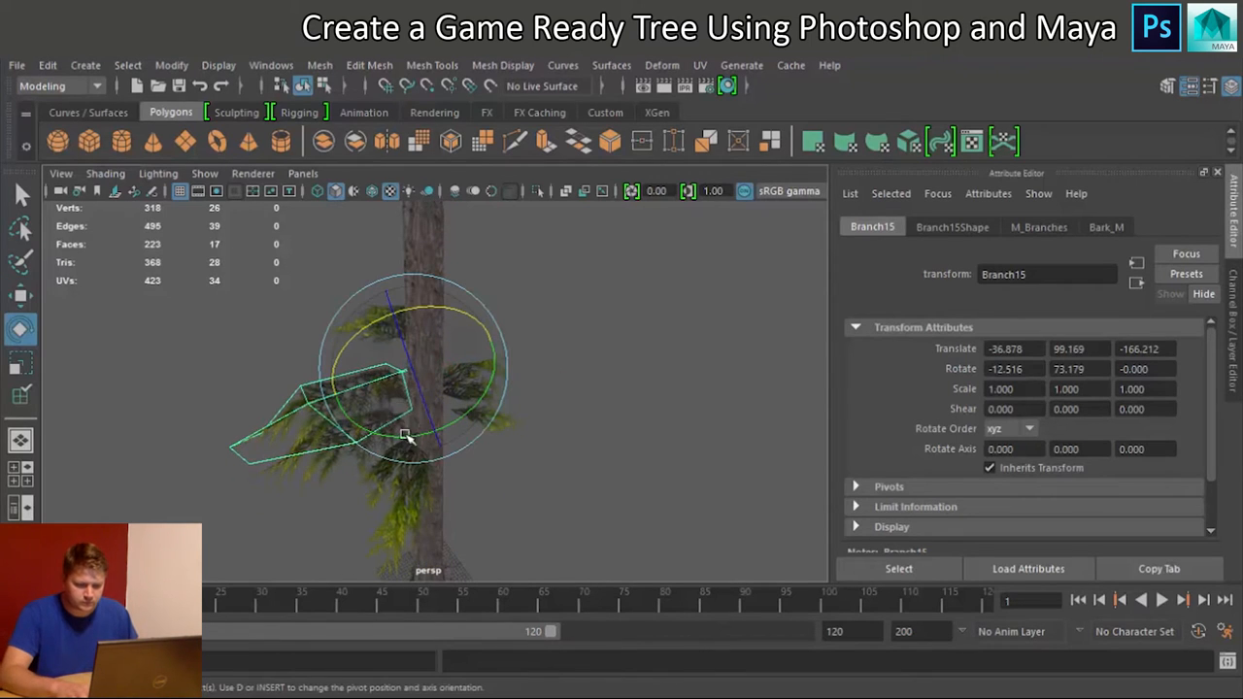
{"action": "left_click_drag", "start_coordinate": [406, 435], "coordinate": [430, 444]}
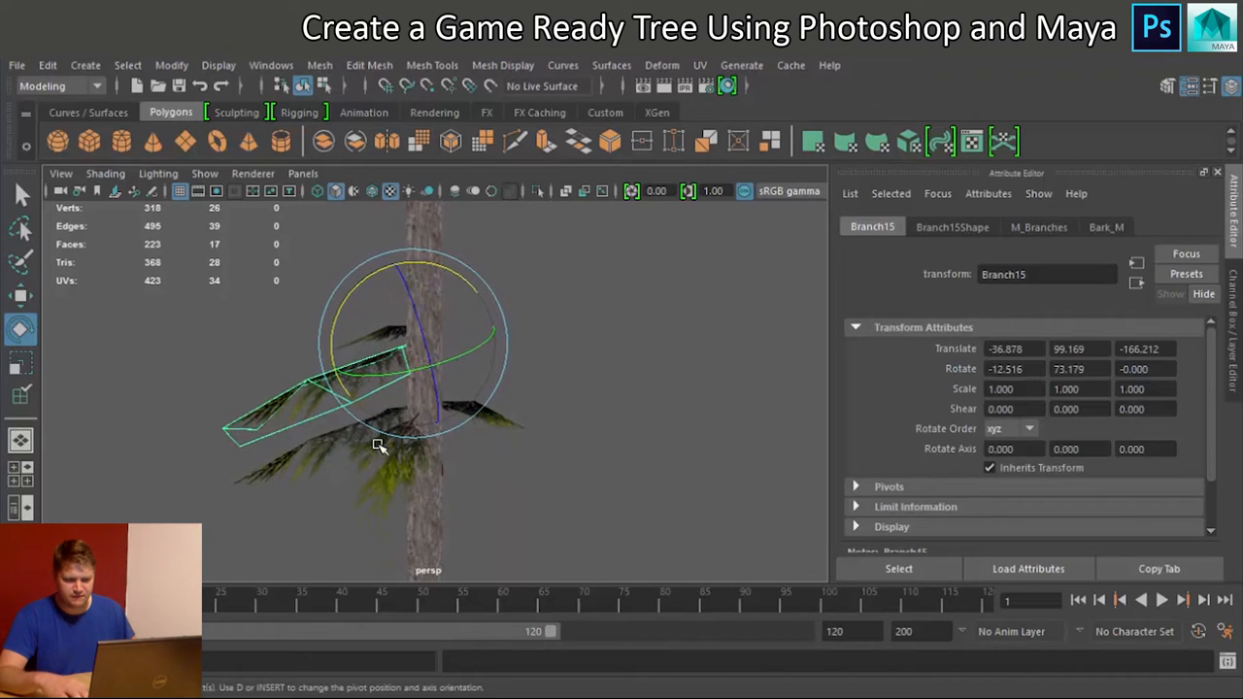
{"action": "left_click", "coordinate": [171, 65]}
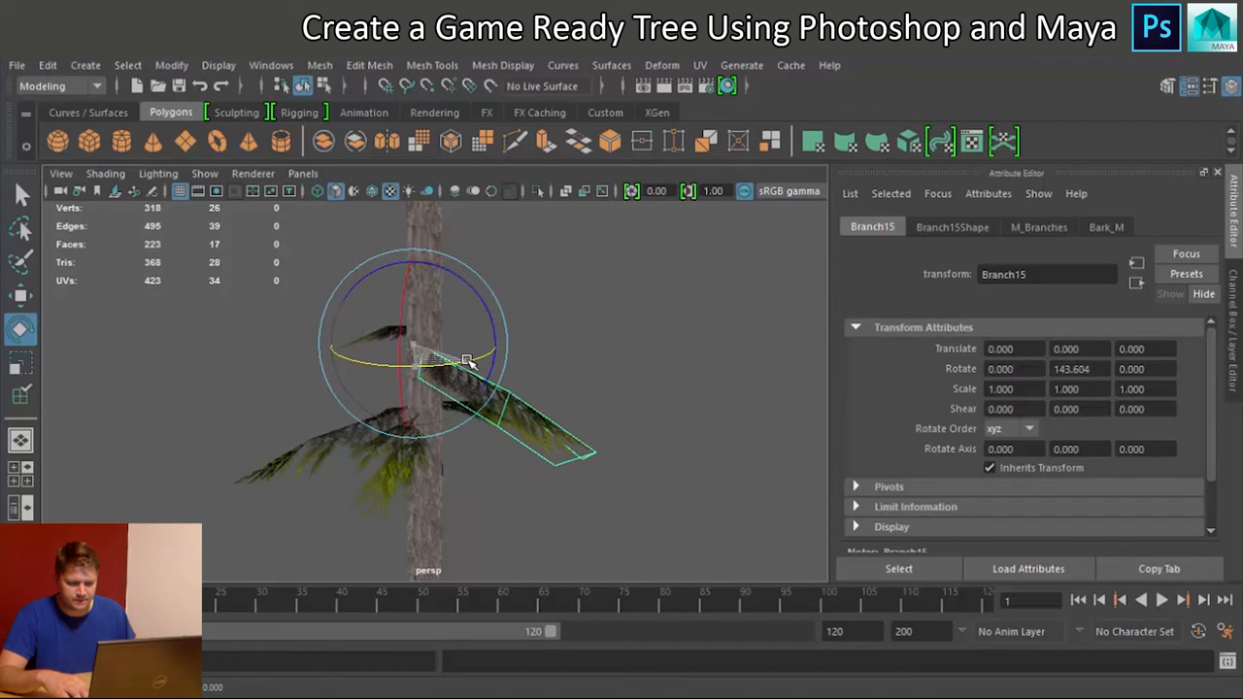
{"action": "left_click_drag", "start_coordinate": [466, 364], "coordinate": [476, 428]}
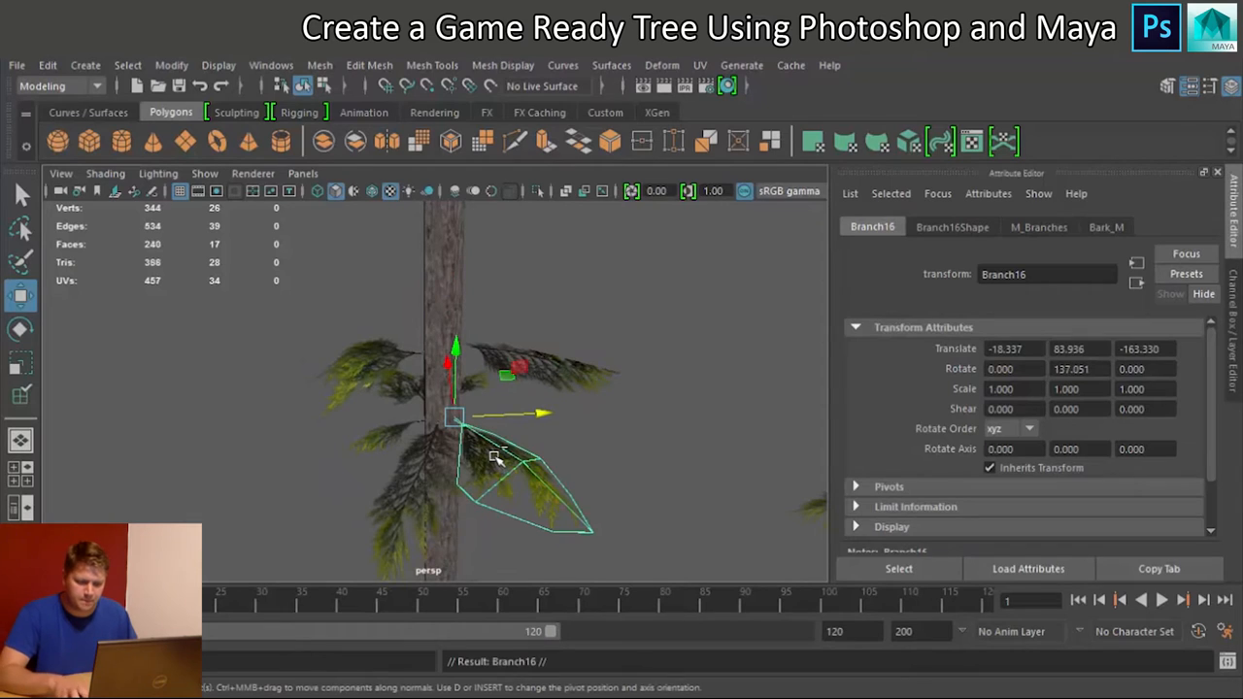
{"action": "left_click_drag", "start_coordinate": [456, 413], "coordinate": [457, 282]}
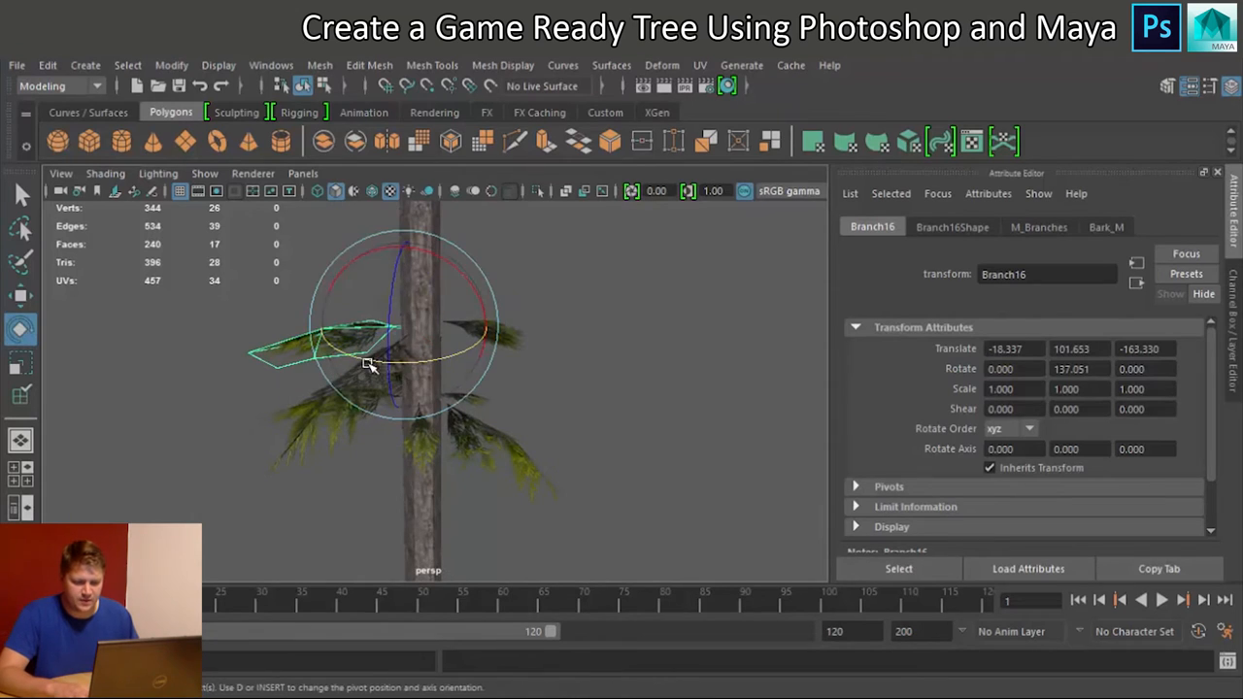
Step: Apply an option from the Modify menu, then rotate new branch copies to varied angles
{"action": "left_click", "coordinate": [170, 65]}
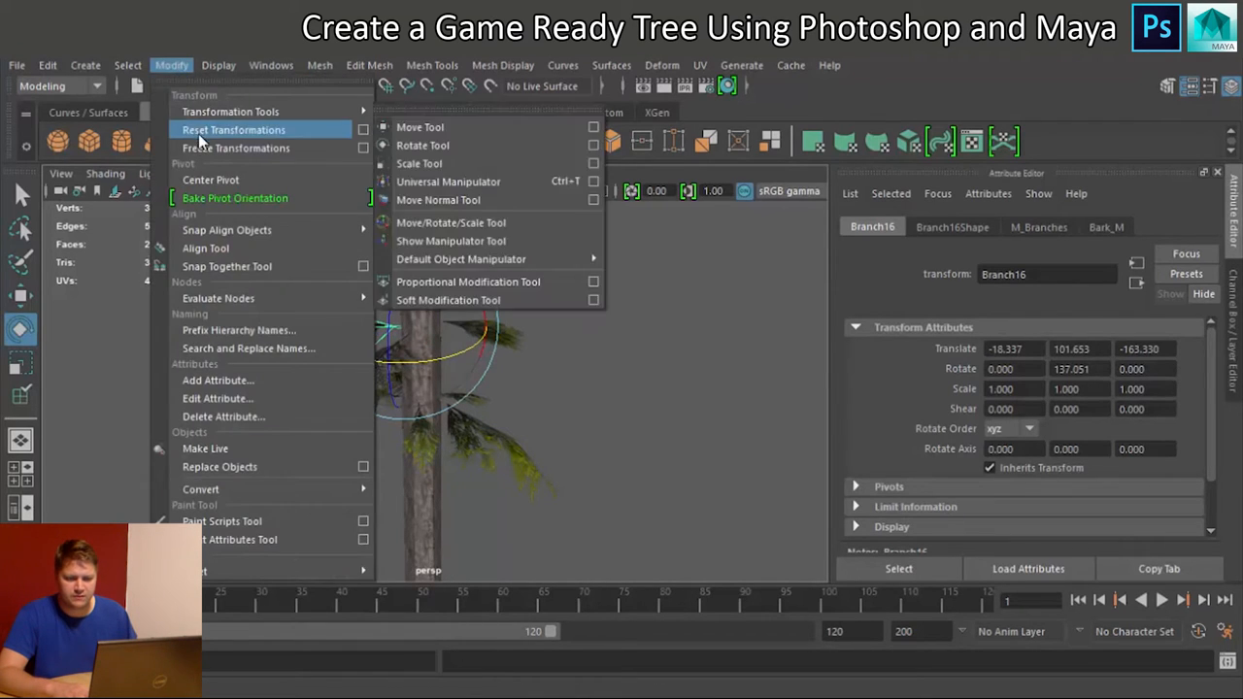
{"action": "left_click", "coordinate": [233, 129]}
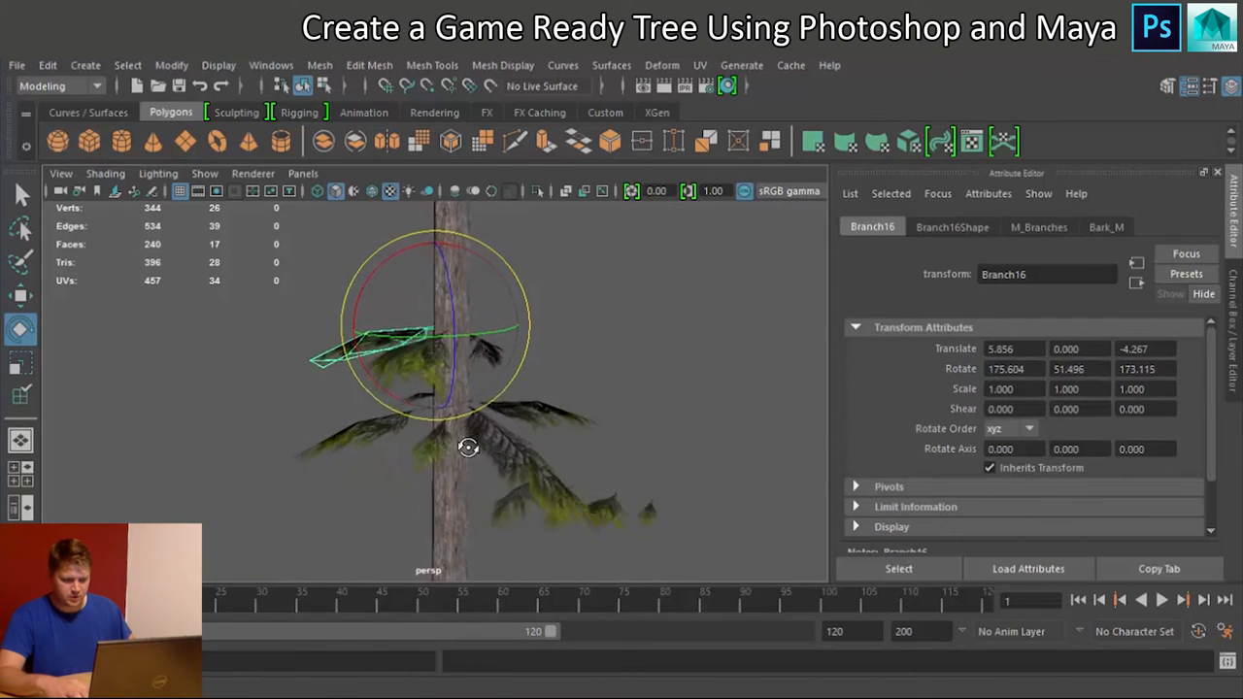
{"action": "left_click_drag", "start_coordinate": [467, 447], "coordinate": [302, 469]}
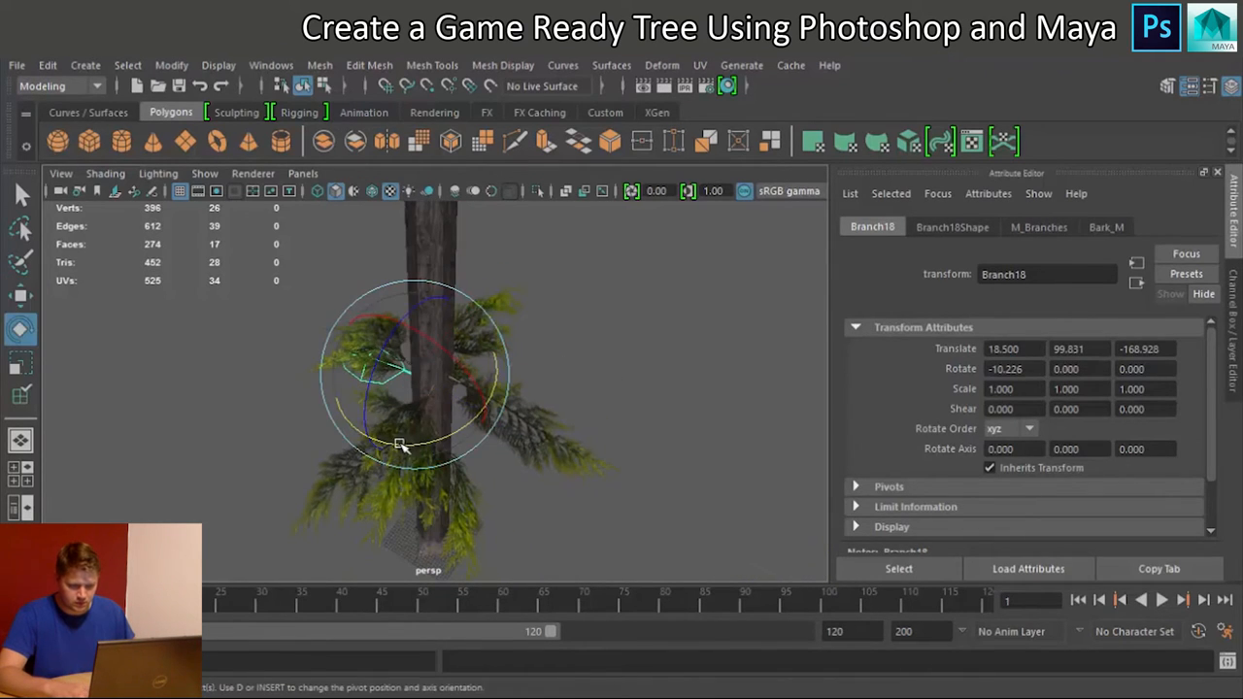
{"action": "left_click_drag", "start_coordinate": [401, 445], "coordinate": [655, 468]}
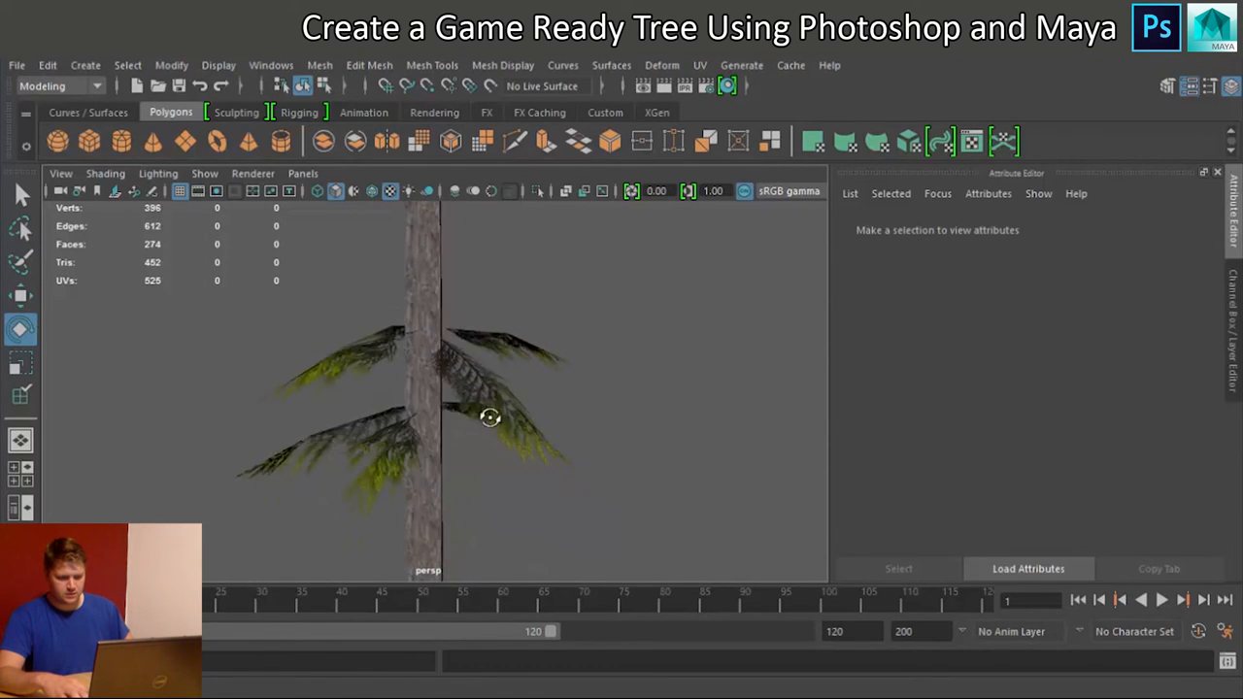
{"action": "left_click_drag", "start_coordinate": [490, 418], "coordinate": [583, 364]}
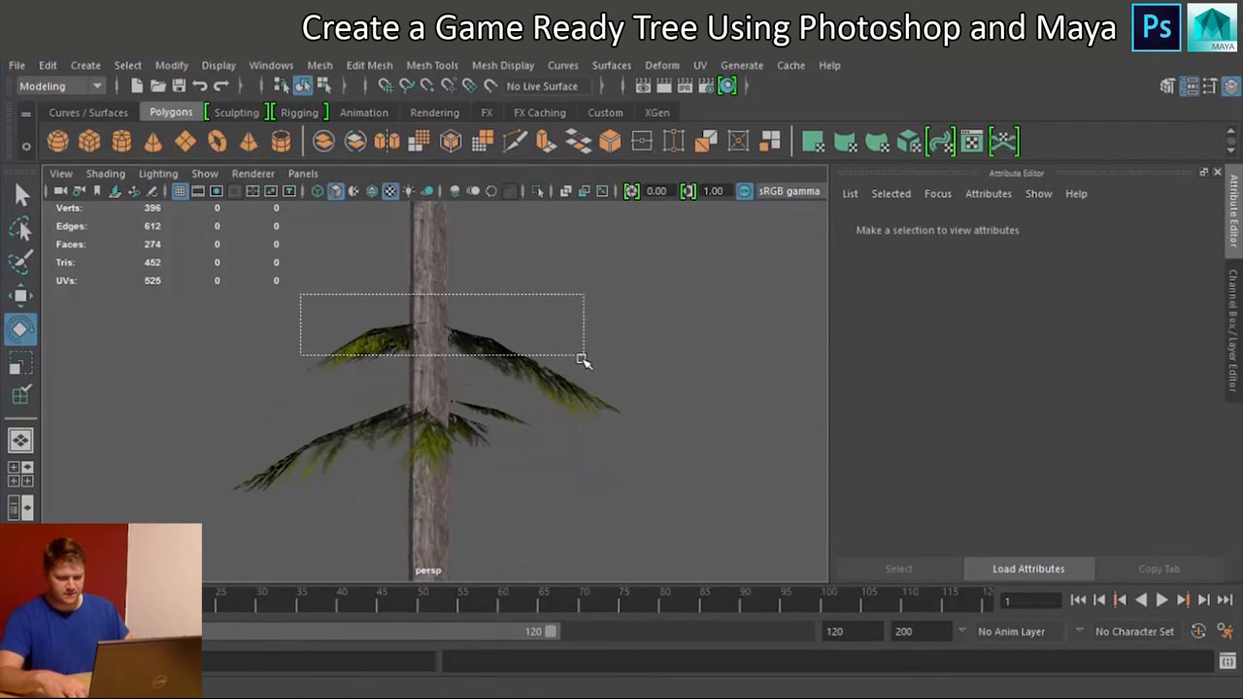
{"action": "left_click", "coordinate": [456, 345]}
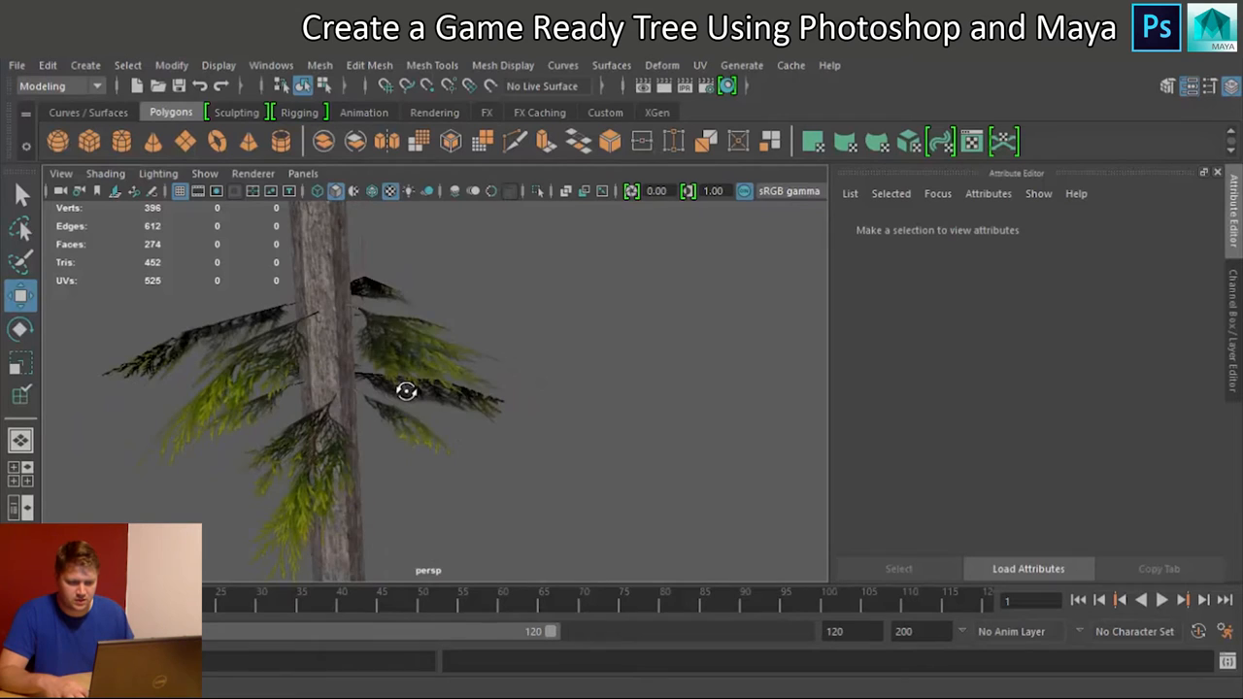
Step: Copy a branch, raise it higher up the trunk and rotate it randomly
{"action": "left_click", "coordinate": [428, 398]}
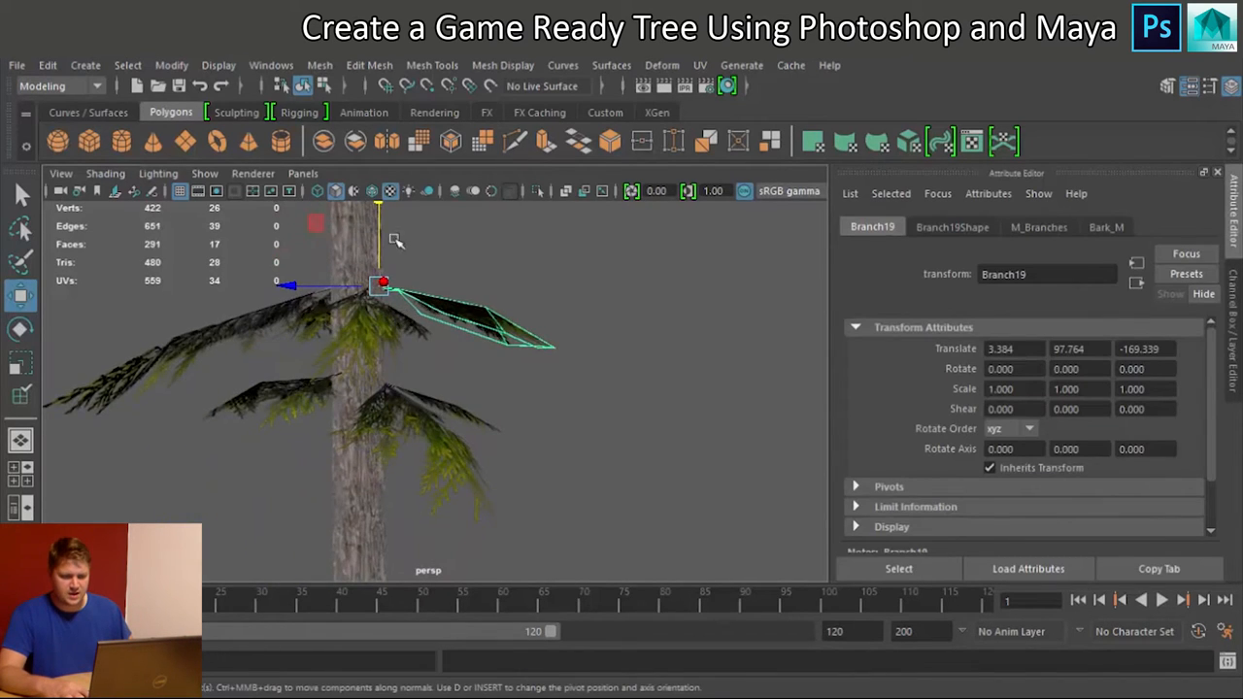
{"action": "left_click_drag", "start_coordinate": [379, 233], "coordinate": [412, 238]}
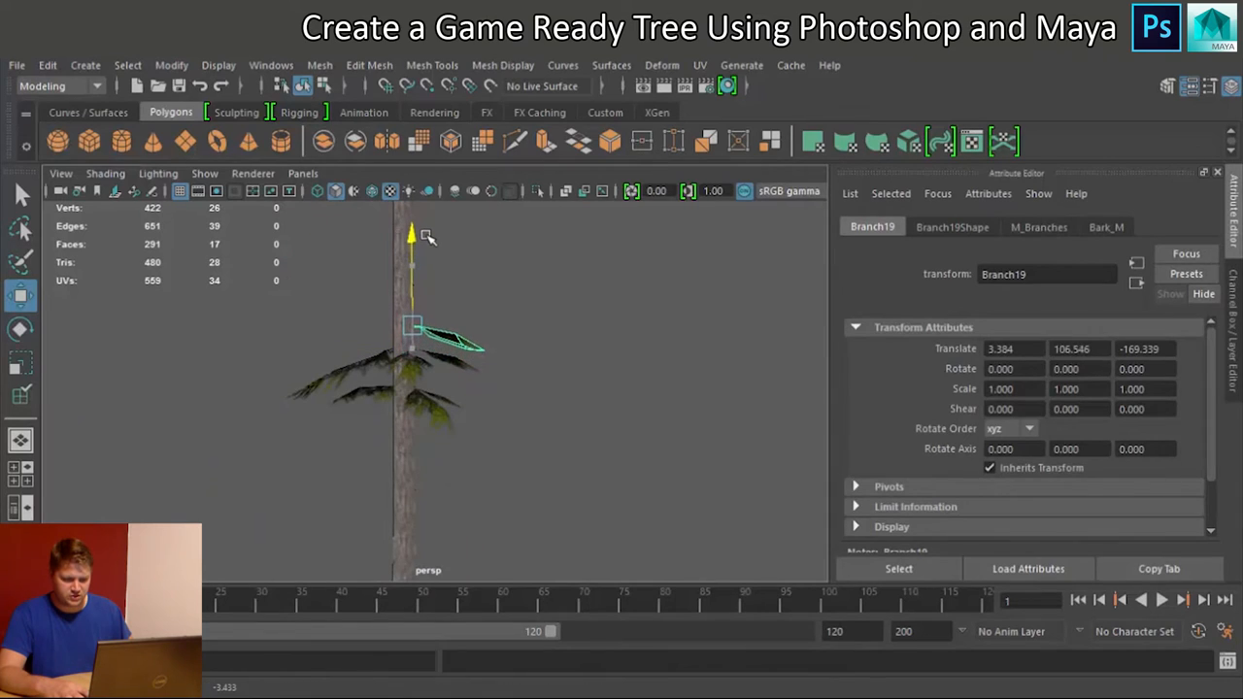
{"action": "left_click_drag", "start_coordinate": [412, 242], "coordinate": [411, 233]}
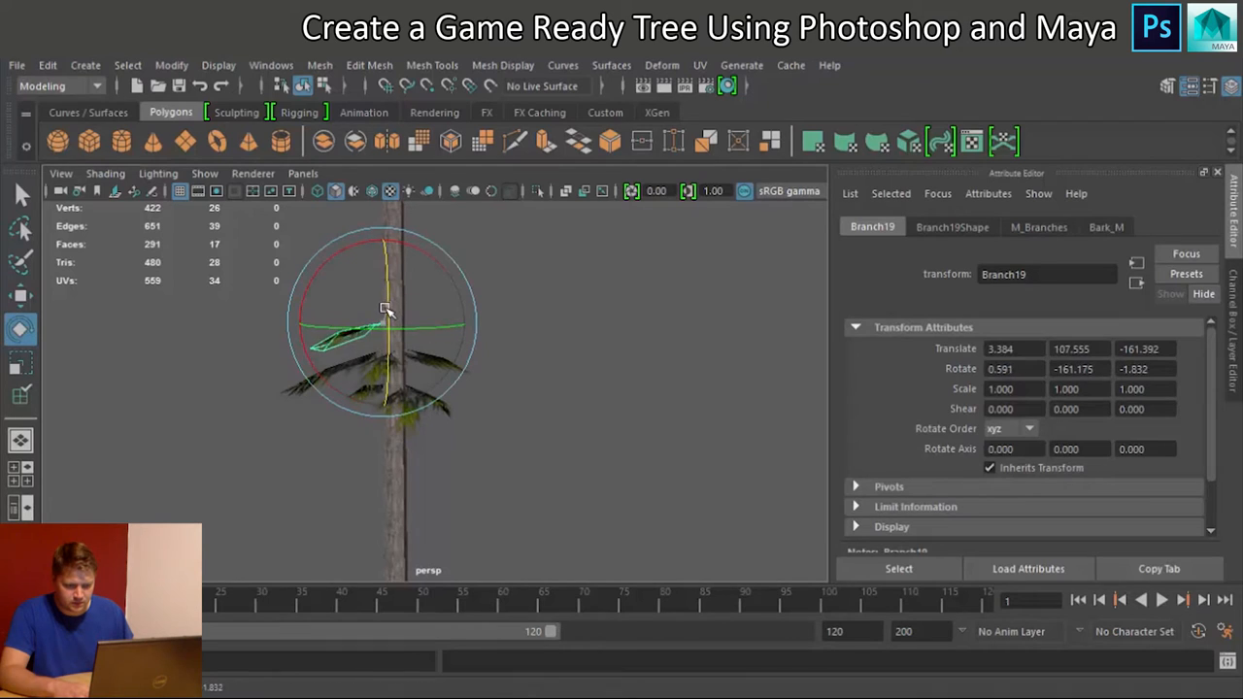
{"action": "left_click_drag", "start_coordinate": [384, 311], "coordinate": [367, 426]}
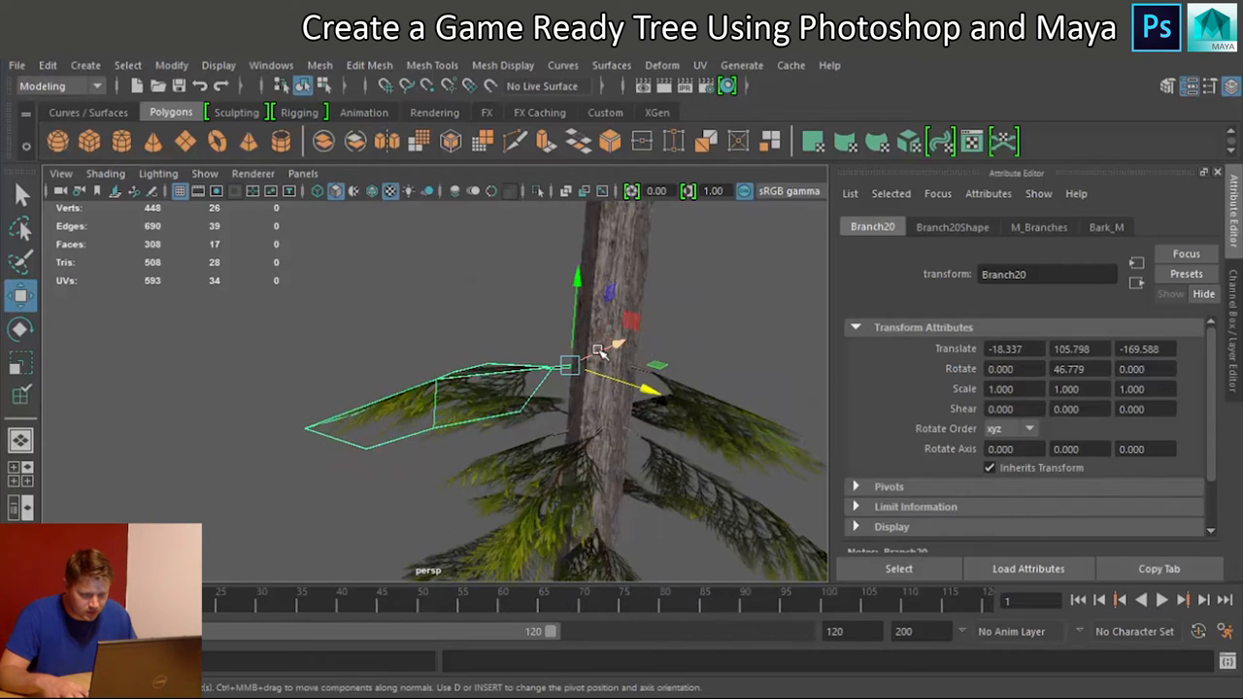
Step: Reposition another branch copy against the trunk and turn it to a different angle
{"action": "left_click_drag", "start_coordinate": [602, 355], "coordinate": [641, 398]}
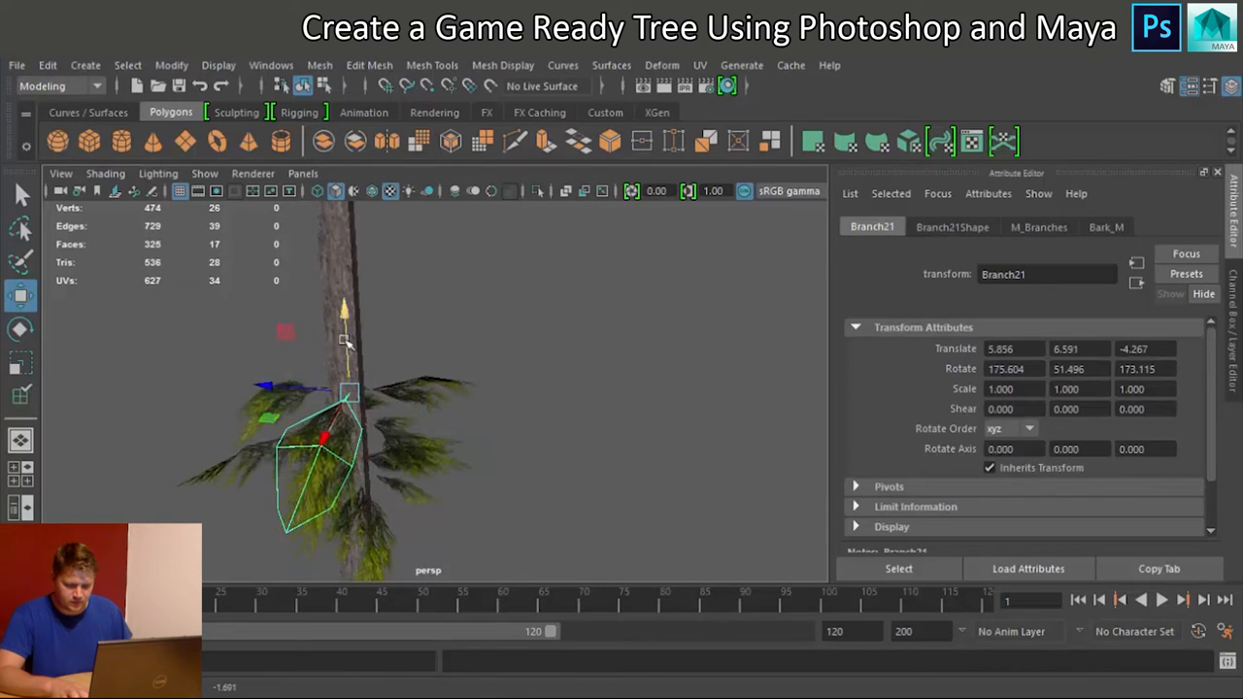
{"action": "left_click", "coordinate": [21, 328]}
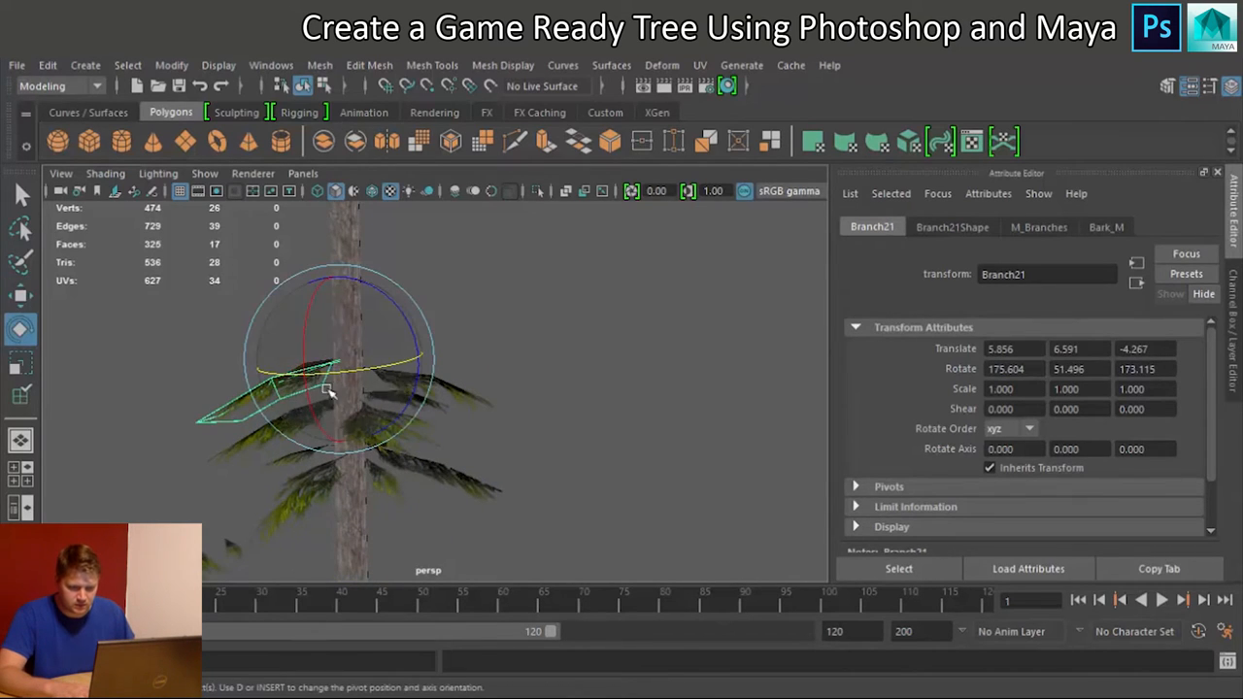
{"action": "left_click_drag", "start_coordinate": [320, 388], "coordinate": [418, 388]}
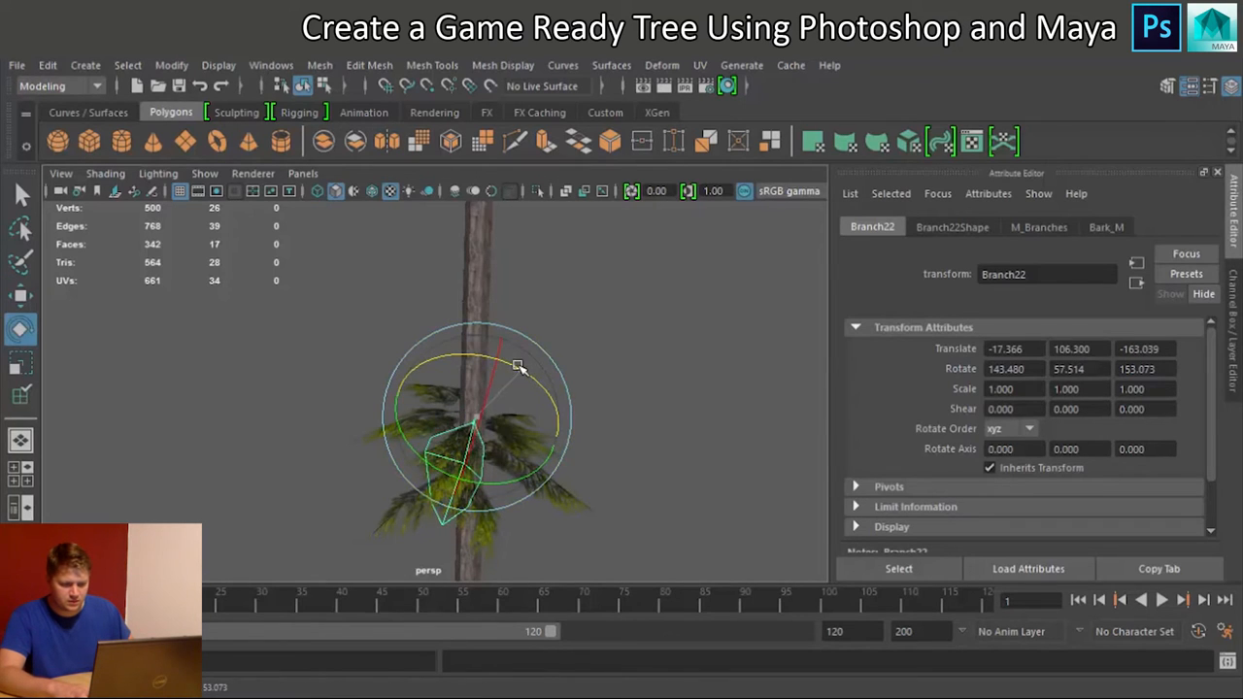
{"action": "left_click_drag", "start_coordinate": [520, 367], "coordinate": [476, 371]}
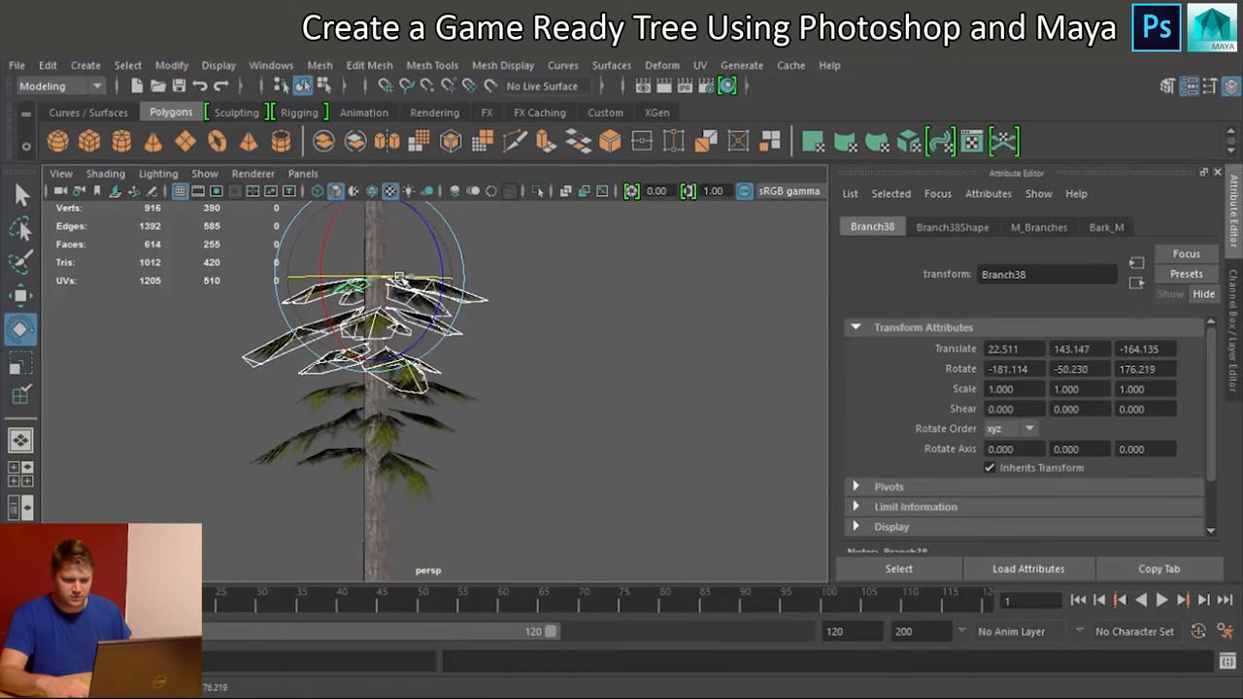
Step: Rotate the copied branch layers, including the topmost copies, to new angles
{"action": "left_click_drag", "start_coordinate": [398, 282], "coordinate": [378, 301]}
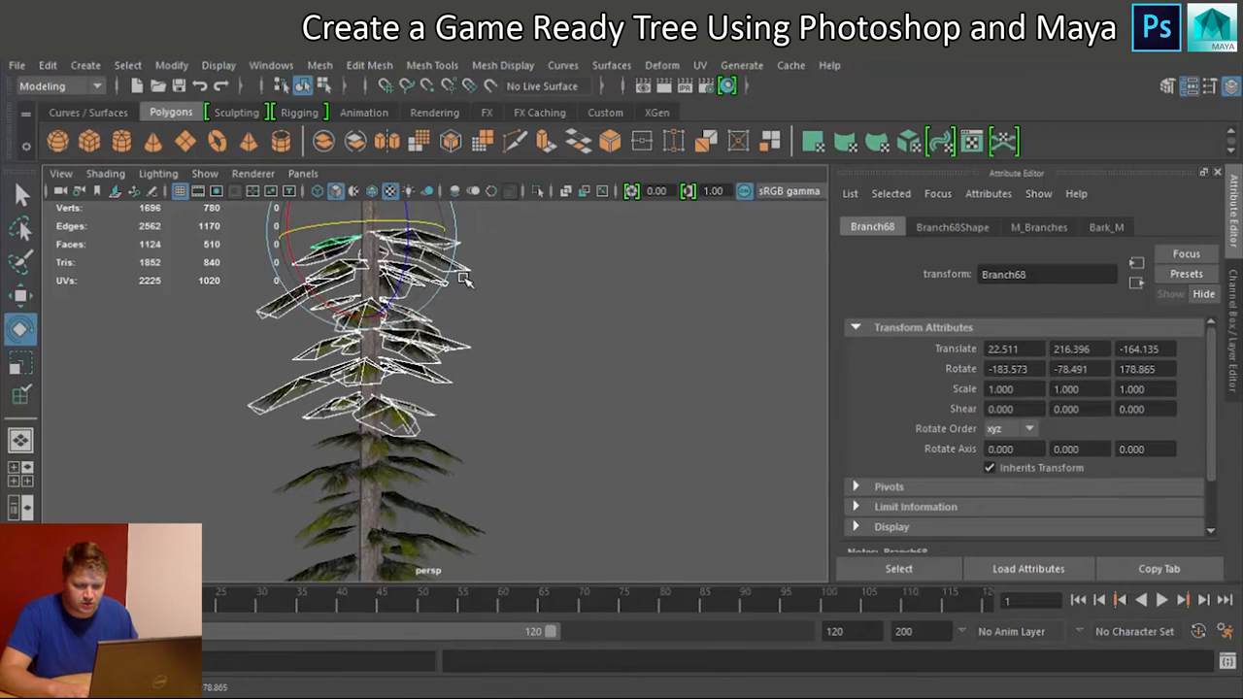
{"action": "left_click", "coordinate": [549, 429]}
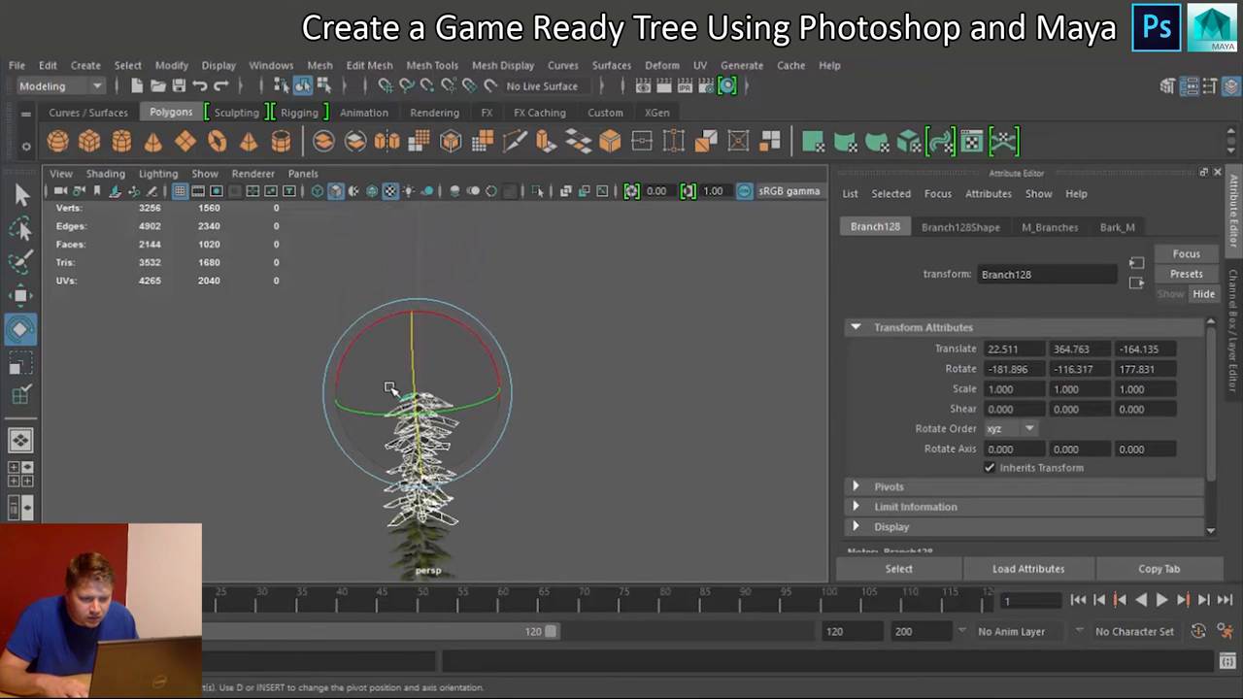
{"action": "left_click_drag", "start_coordinate": [390, 389], "coordinate": [497, 584]}
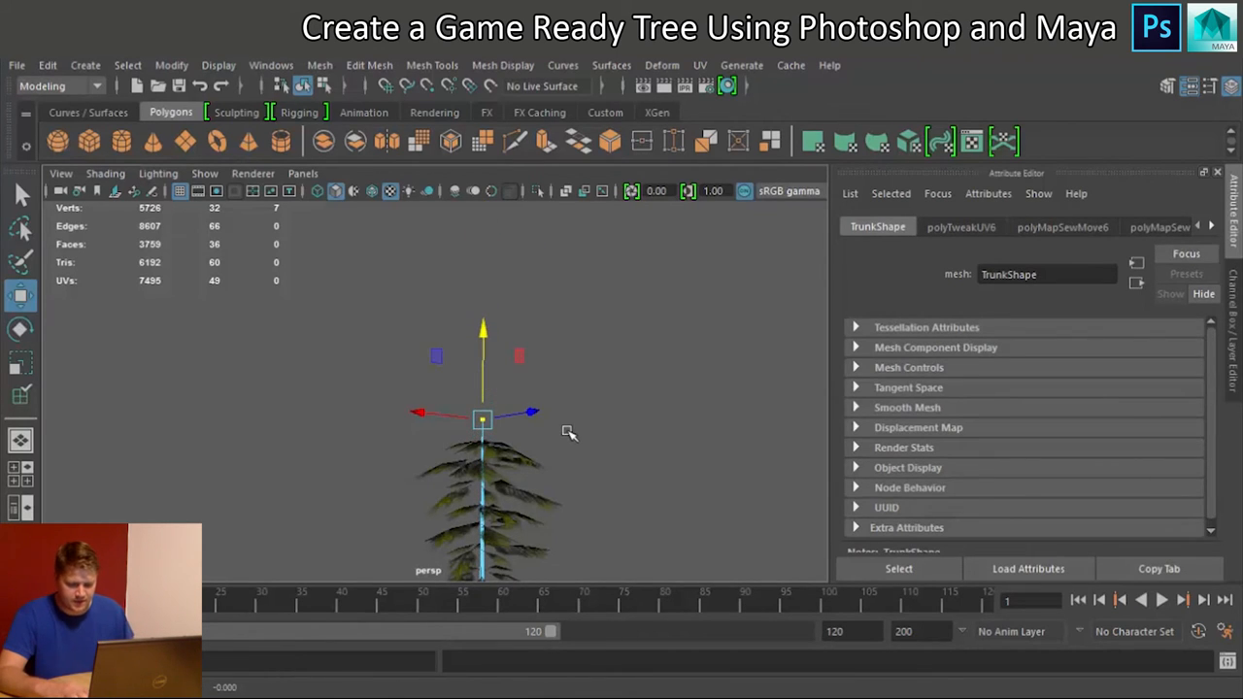
Step: Adjust the trunk's position with the Move tool
{"action": "left_click_drag", "start_coordinate": [483, 417], "coordinate": [450, 323]}
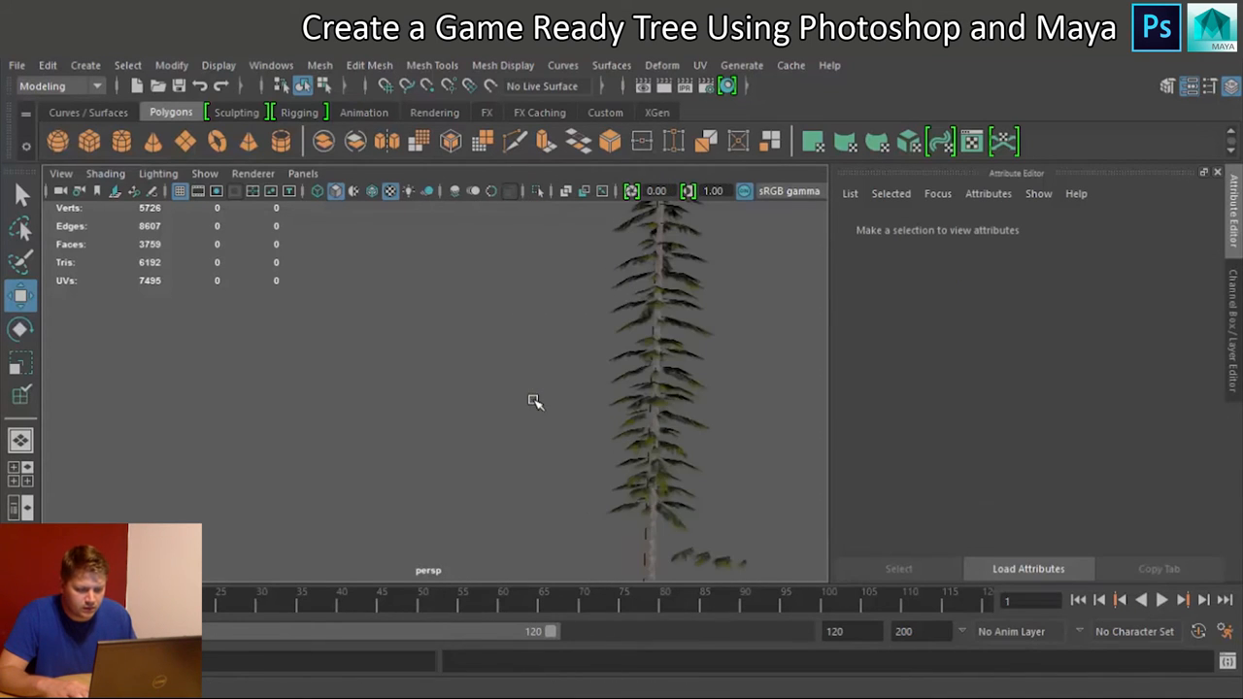
{"action": "mouse_move", "coordinate": [656, 557]}
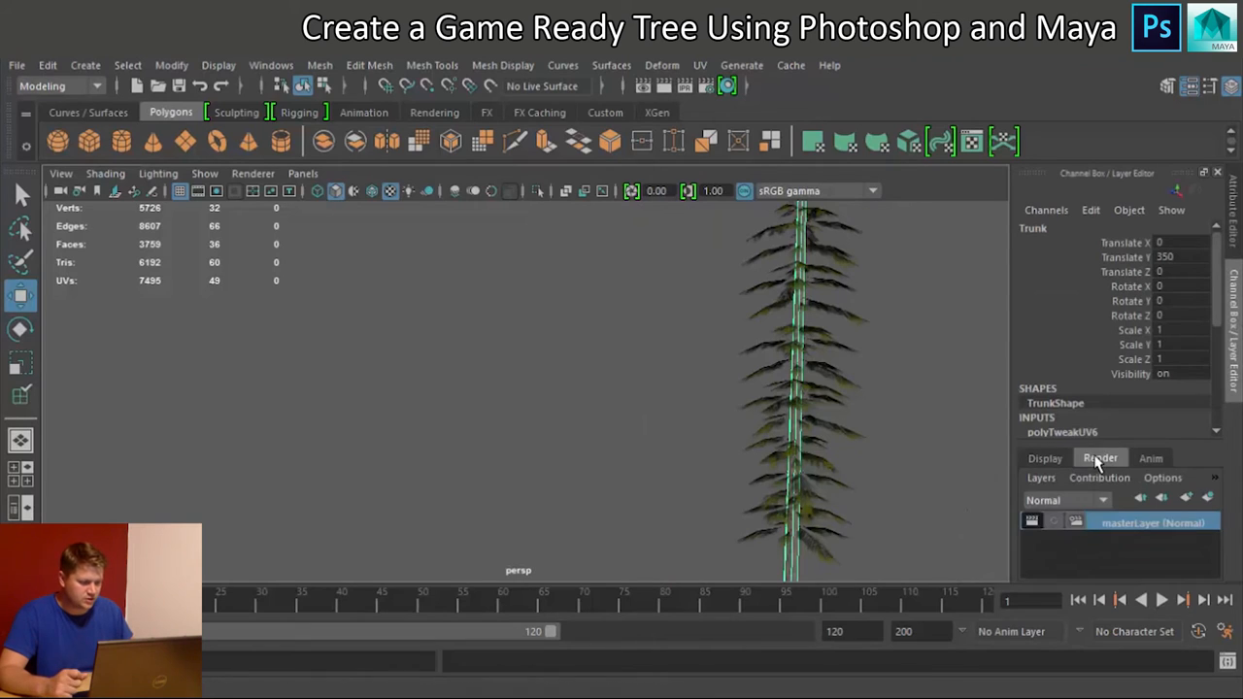
Step: Create a display layer from the selected trunk and rename it L_Trunk
{"action": "left_click", "coordinate": [1044, 457]}
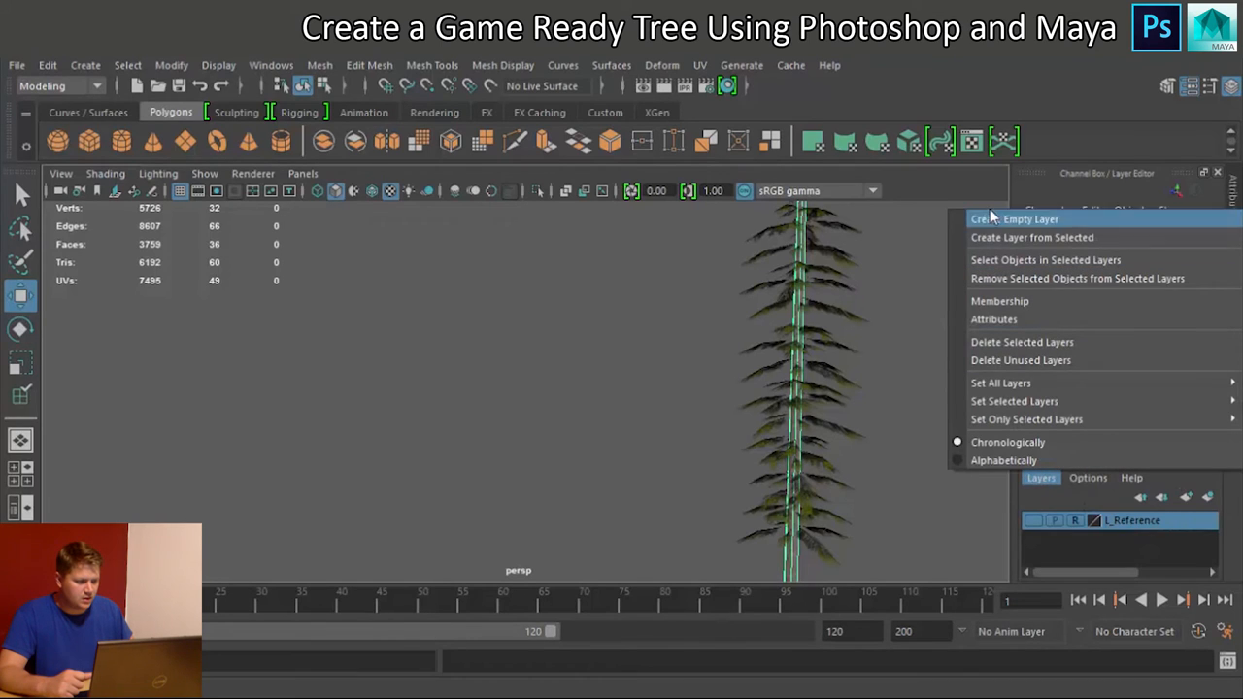
{"action": "mouse_move", "coordinate": [1014, 219]}
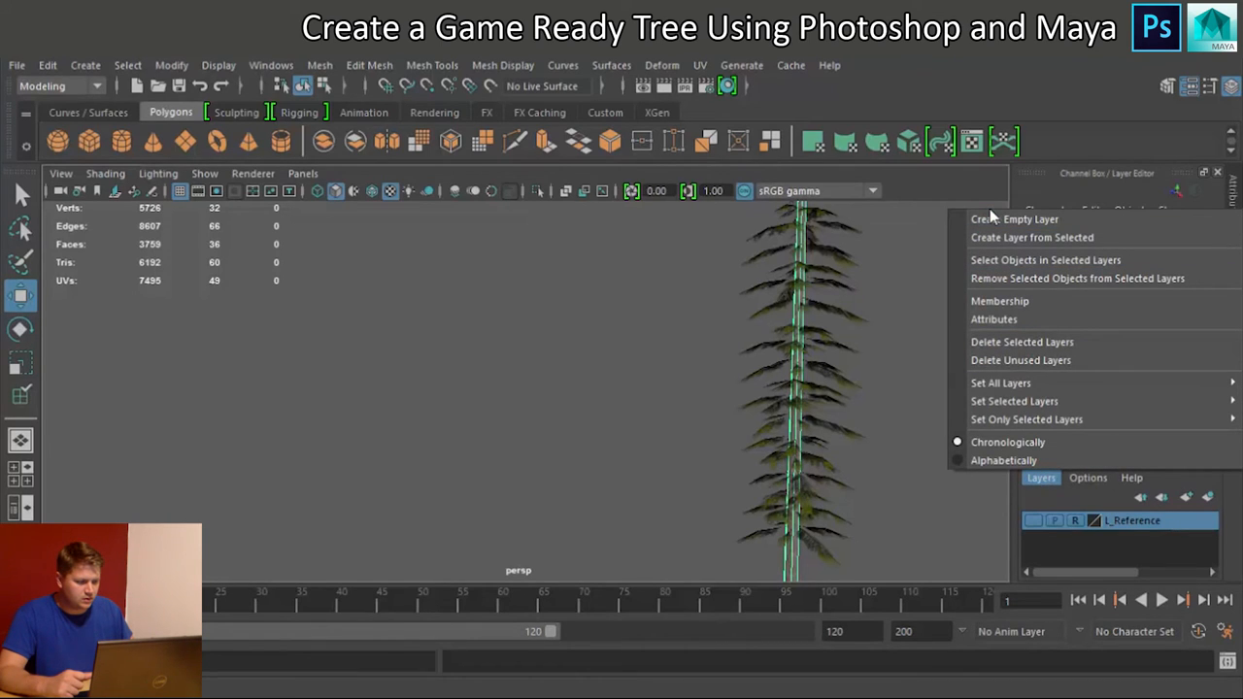
{"action": "left_click", "coordinate": [1014, 219]}
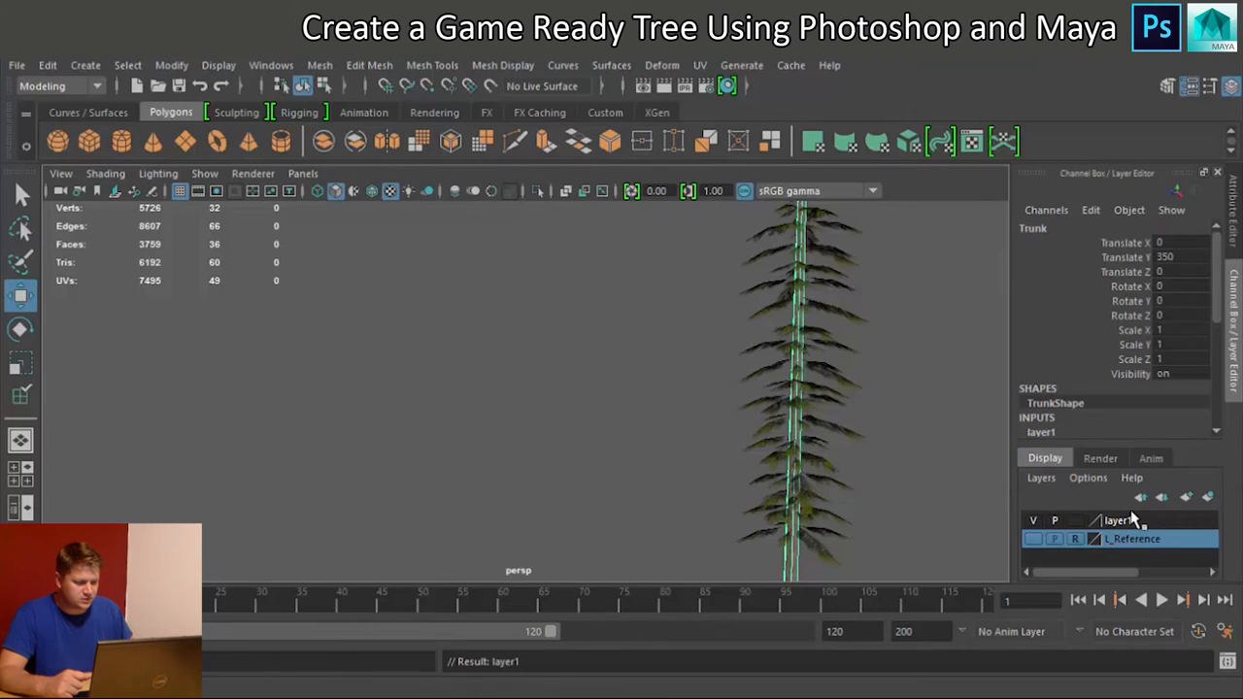
{"action": "double_click", "coordinate": [1117, 521]}
{"action": "type", "text": "L"}
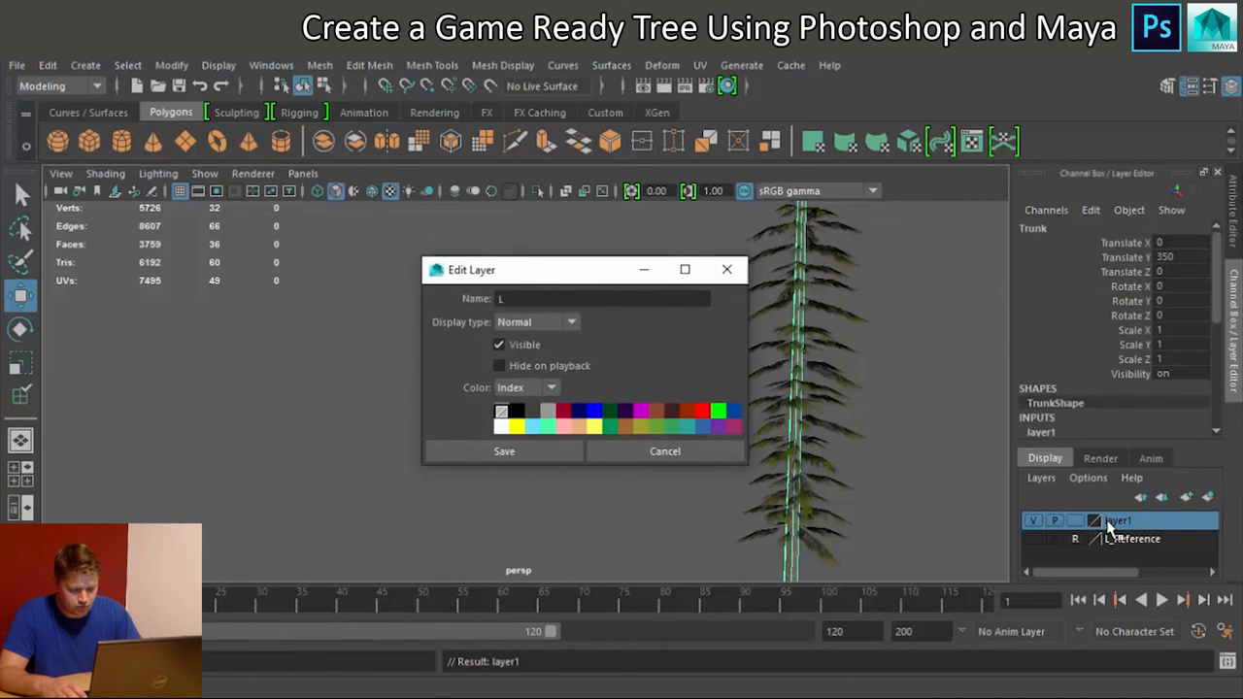
{"action": "type", "text": "_Trunk"}
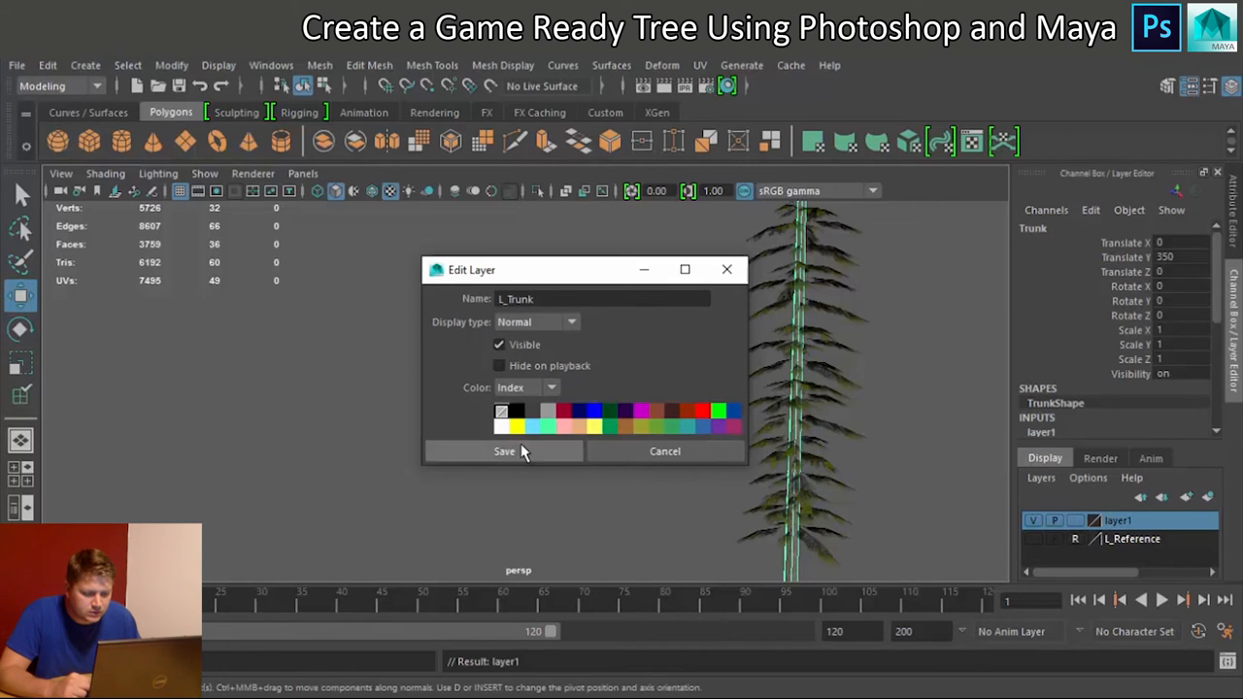
{"action": "left_click", "coordinate": [504, 451]}
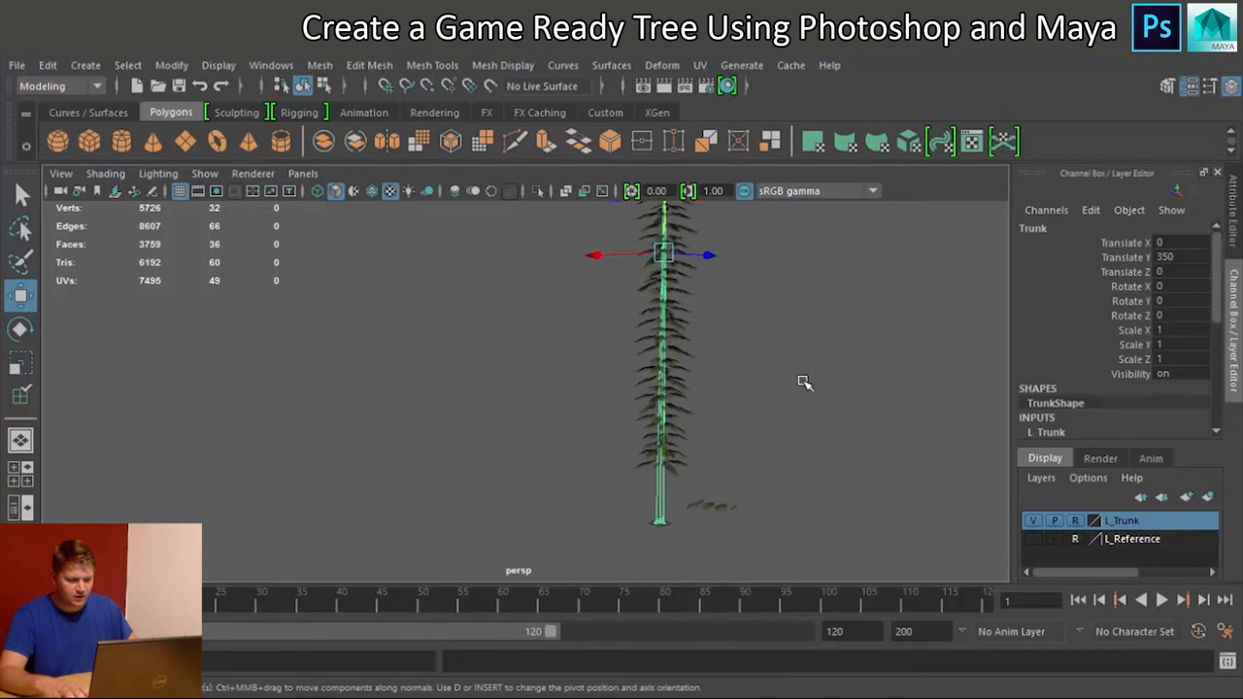
Step: Select the upper branch groups, scale them down, then deselect
{"action": "left_click_drag", "start_coordinate": [660, 255], "coordinate": [539, 297]}
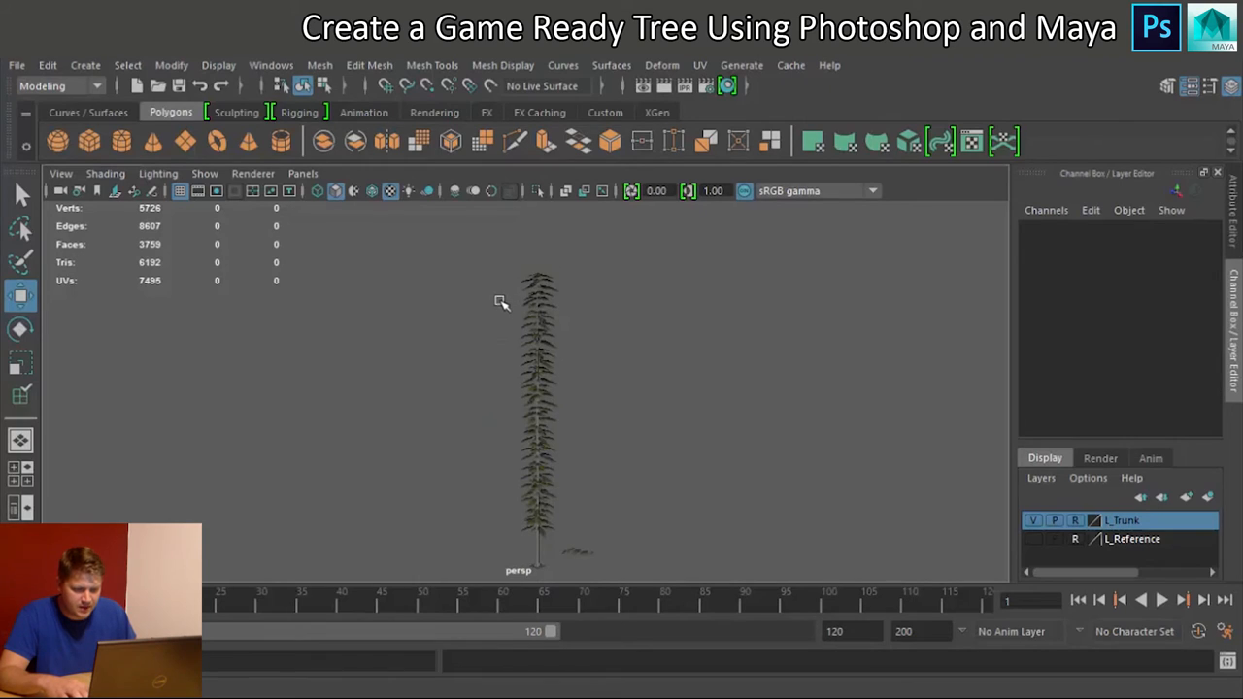
{"action": "mouse_move", "coordinate": [582, 509]}
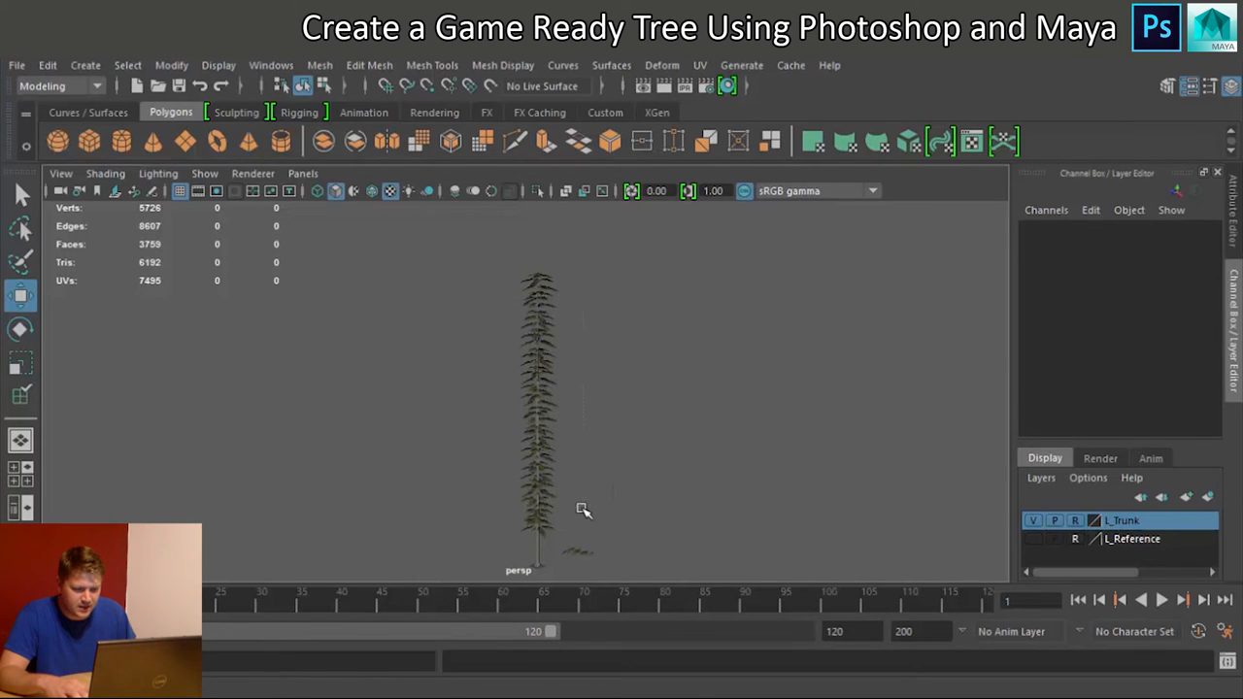
{"action": "left_click", "coordinate": [539, 408]}
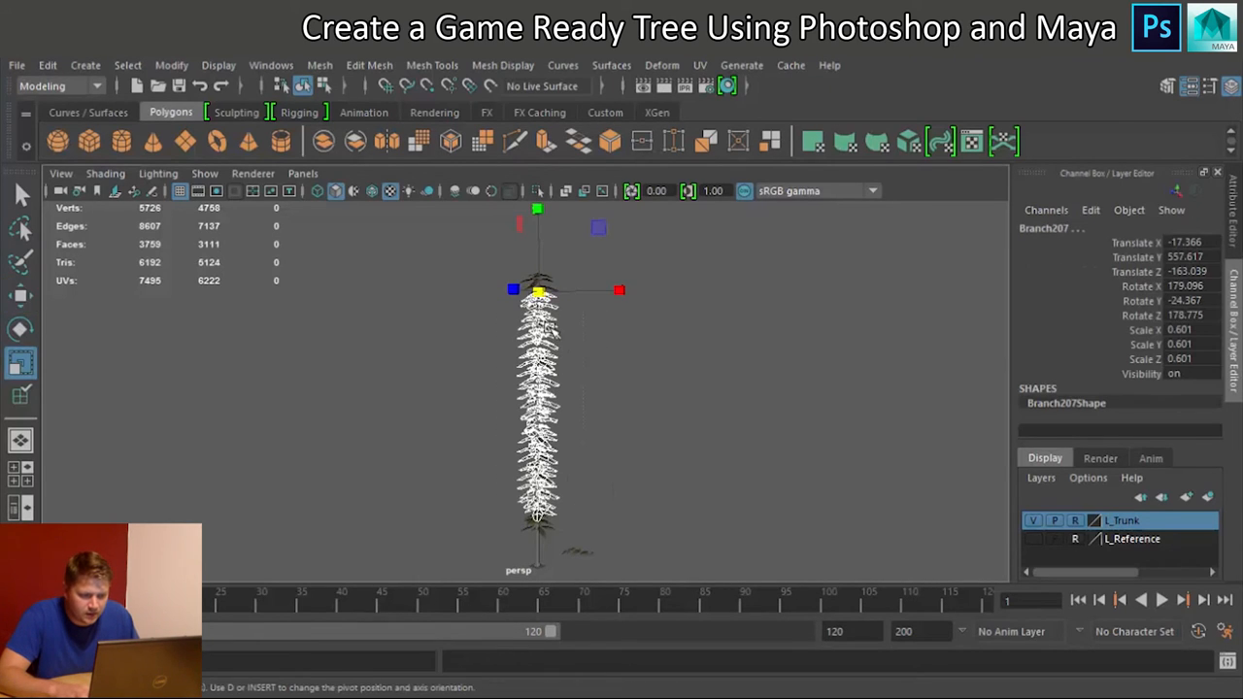
{"action": "left_click_drag", "start_coordinate": [618, 289], "coordinate": [641, 290]}
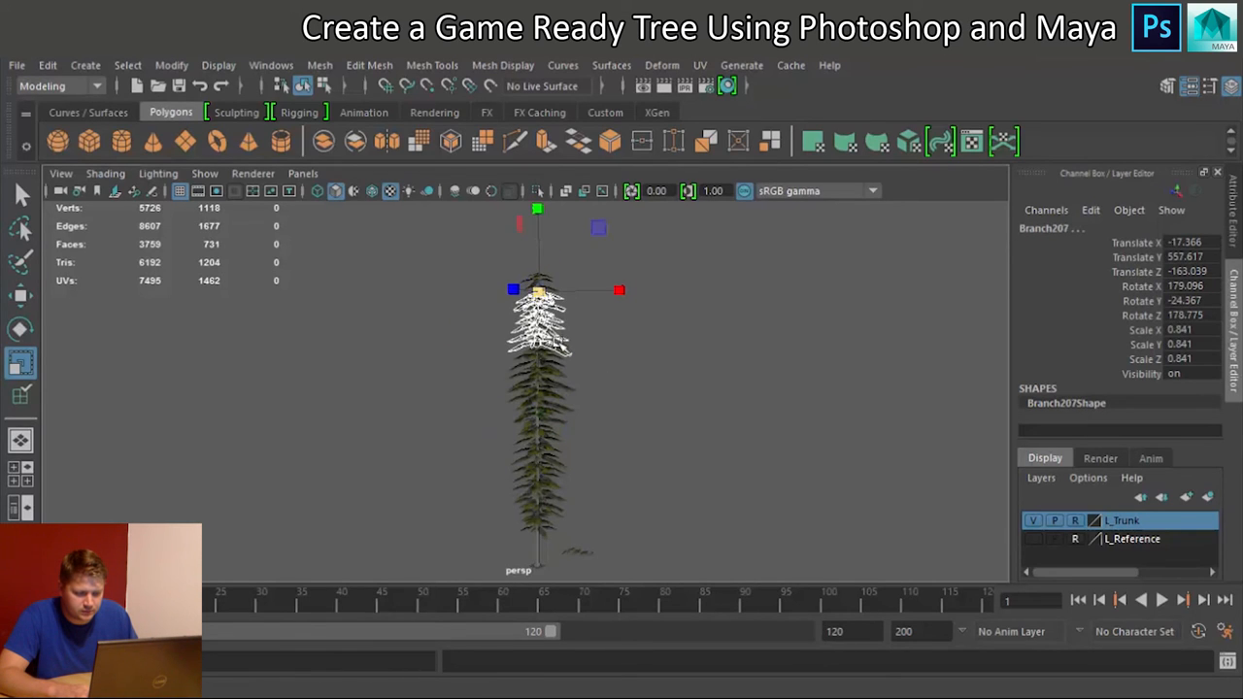
{"action": "left_click", "coordinate": [639, 395]}
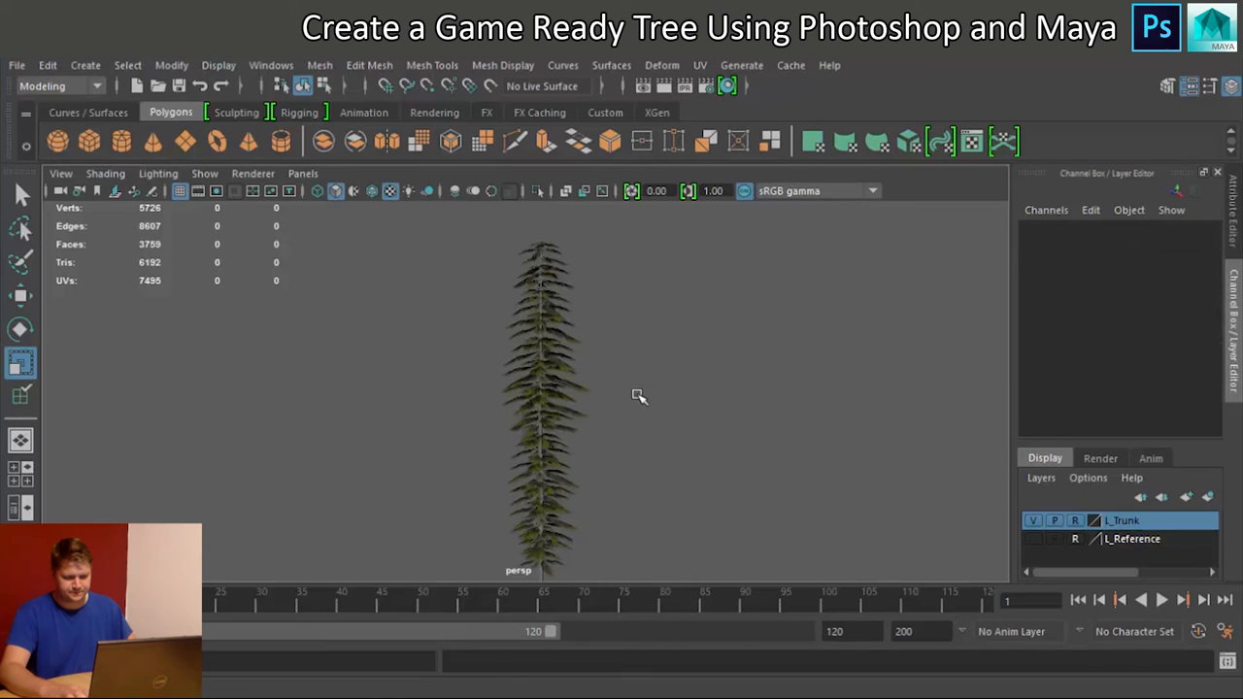
{"action": "left_click_drag", "start_coordinate": [638, 395], "coordinate": [609, 564]}
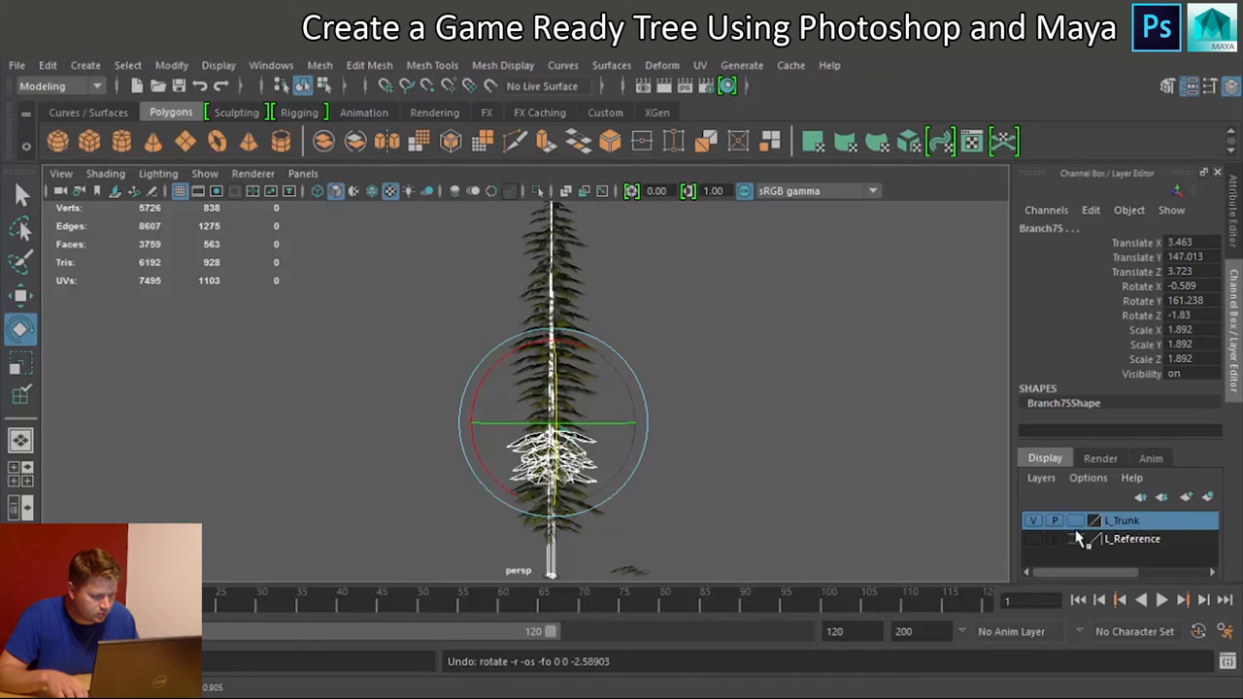
Step: Set the L_Trunk layer to reference so the trunk cannot be selected
{"action": "left_click", "coordinate": [1073, 520]}
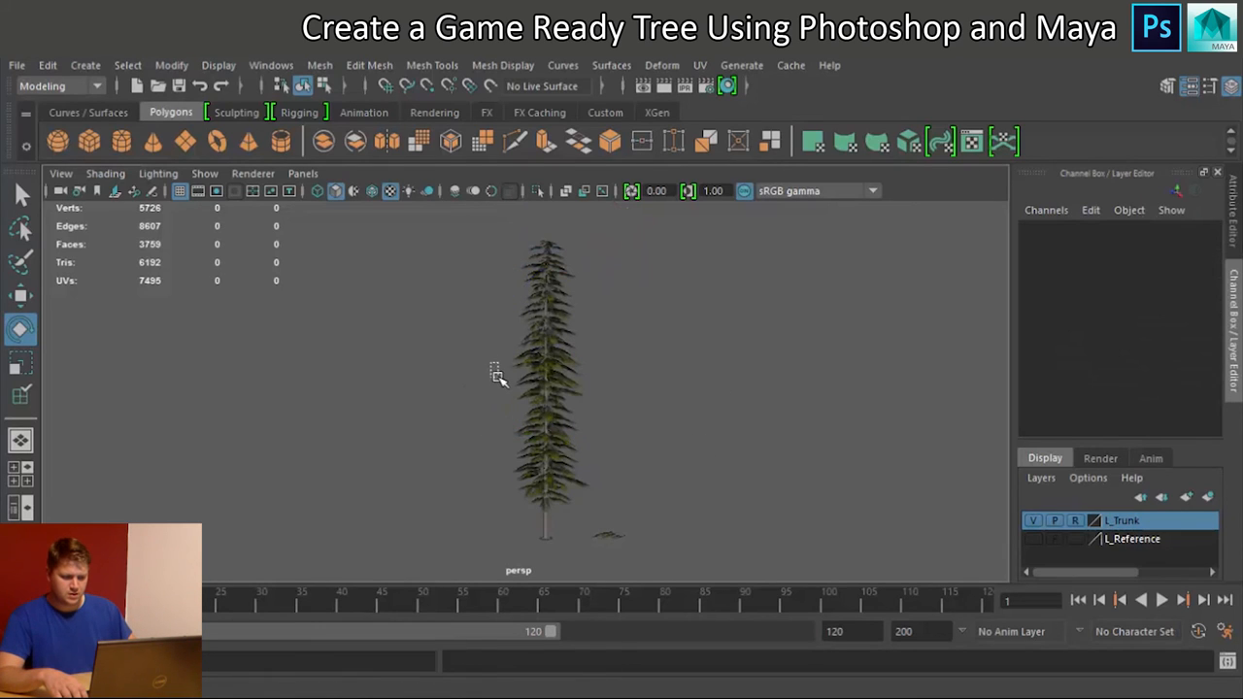
Step: Resize individual branch groups partway up, then make the trunk layer selectable again
{"action": "left_click", "coordinate": [549, 388]}
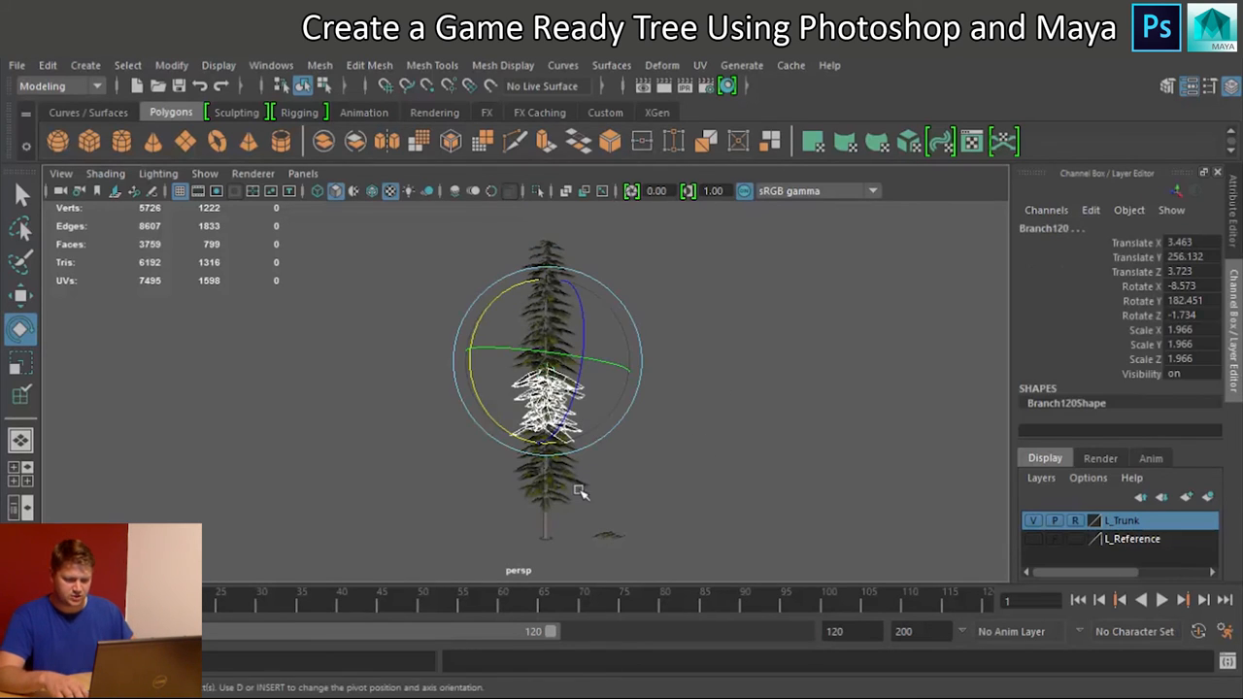
{"action": "left_click", "coordinate": [615, 425]}
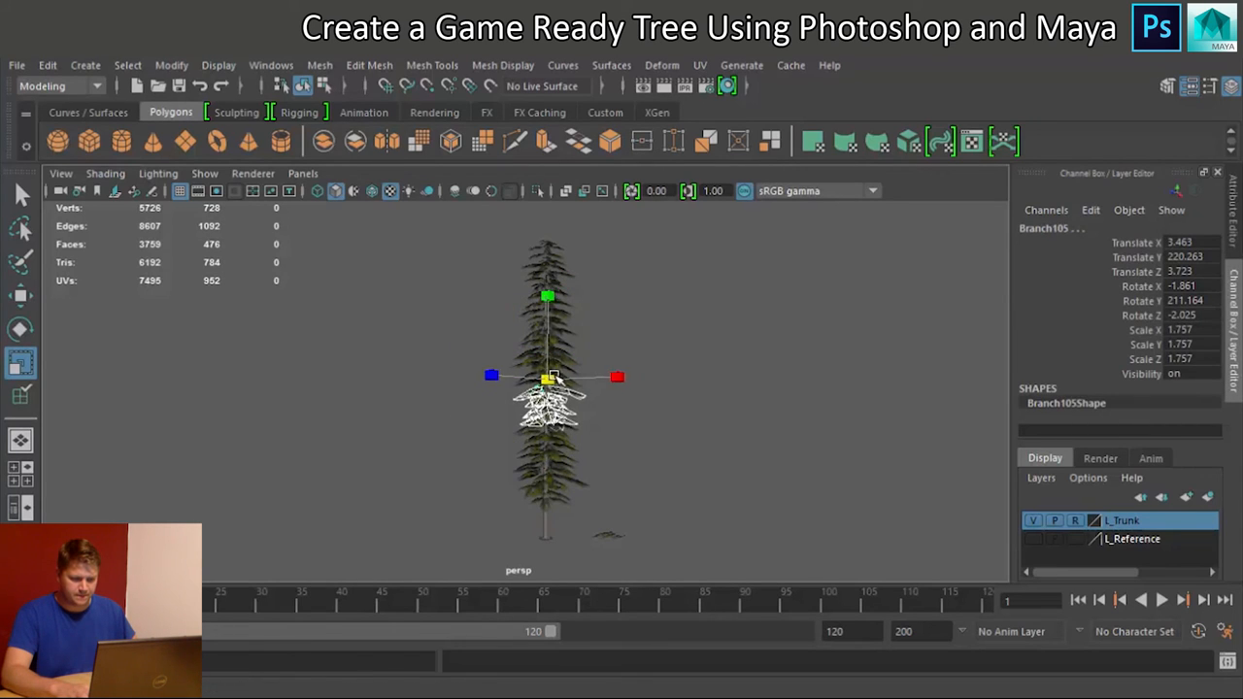
{"action": "left_click", "coordinate": [662, 434]}
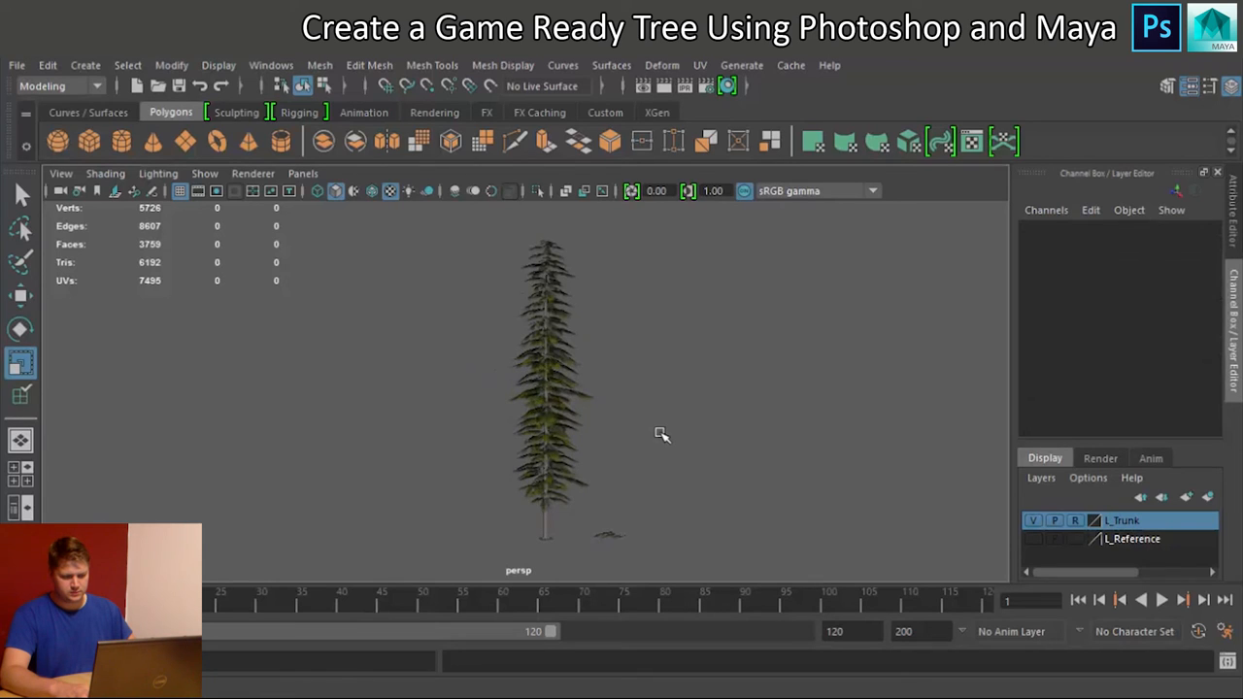
{"action": "mouse_move", "coordinate": [633, 464]}
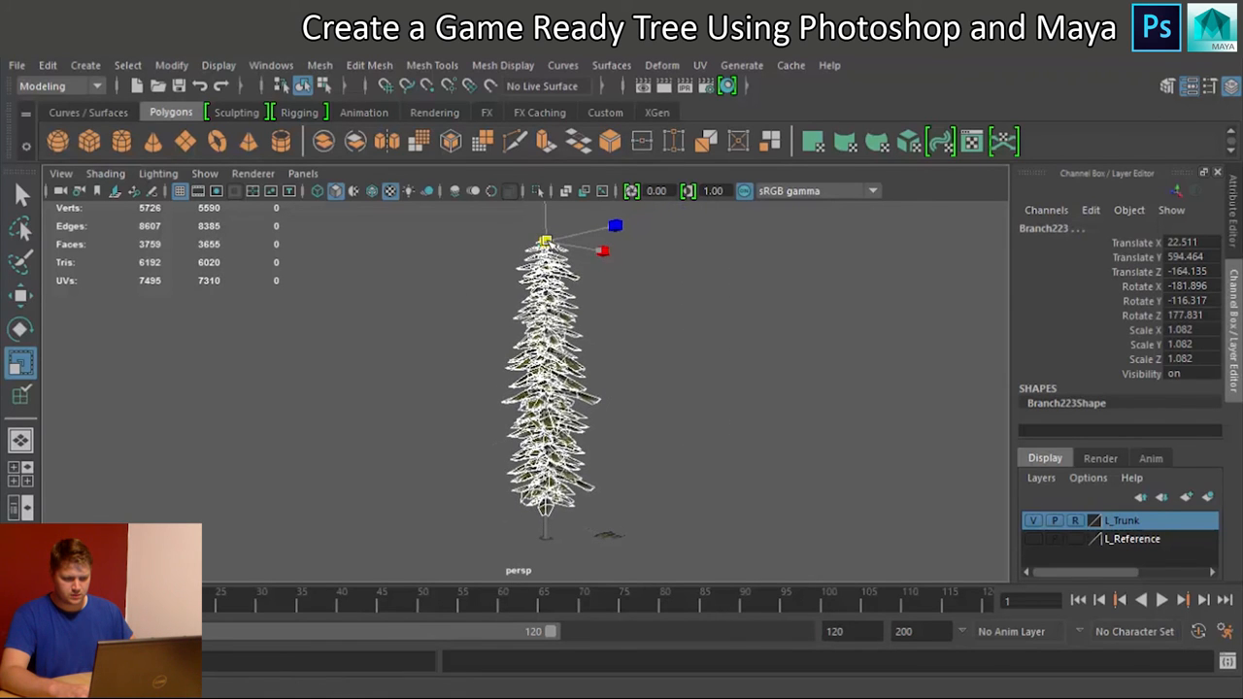
{"action": "left_click", "coordinate": [634, 425]}
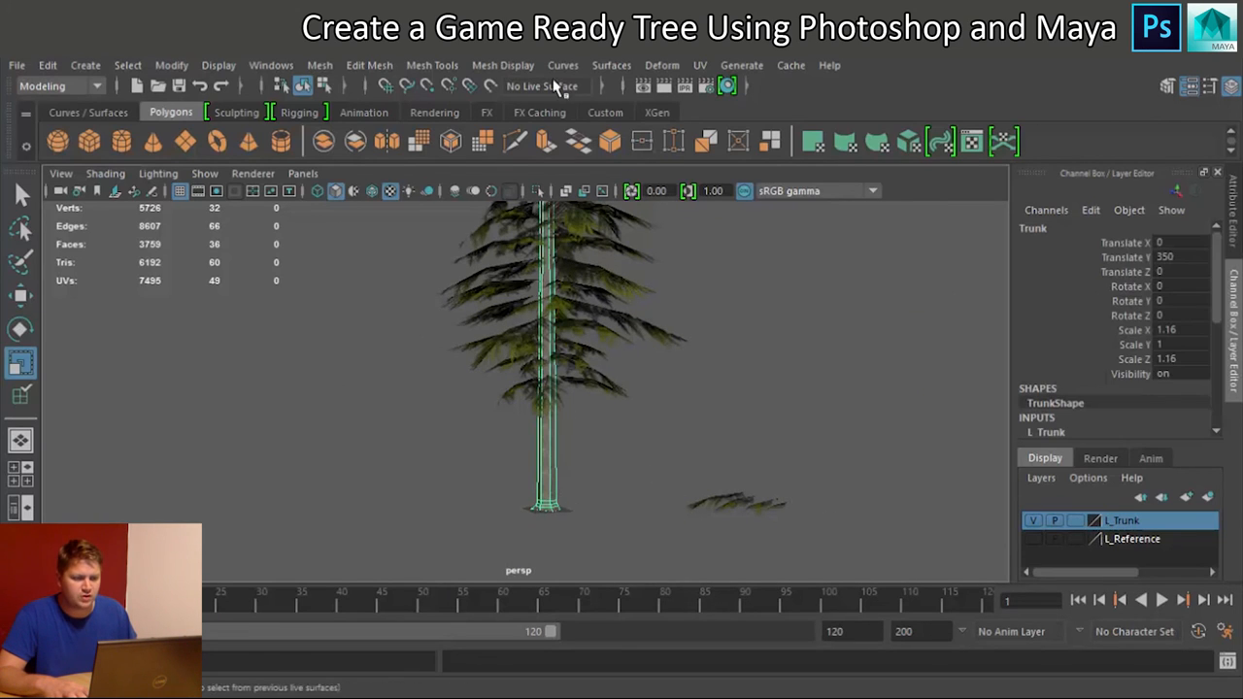
Step: Apply Mesh Display > Soften Edge to the trunk's edges
{"action": "left_click", "coordinate": [503, 65]}
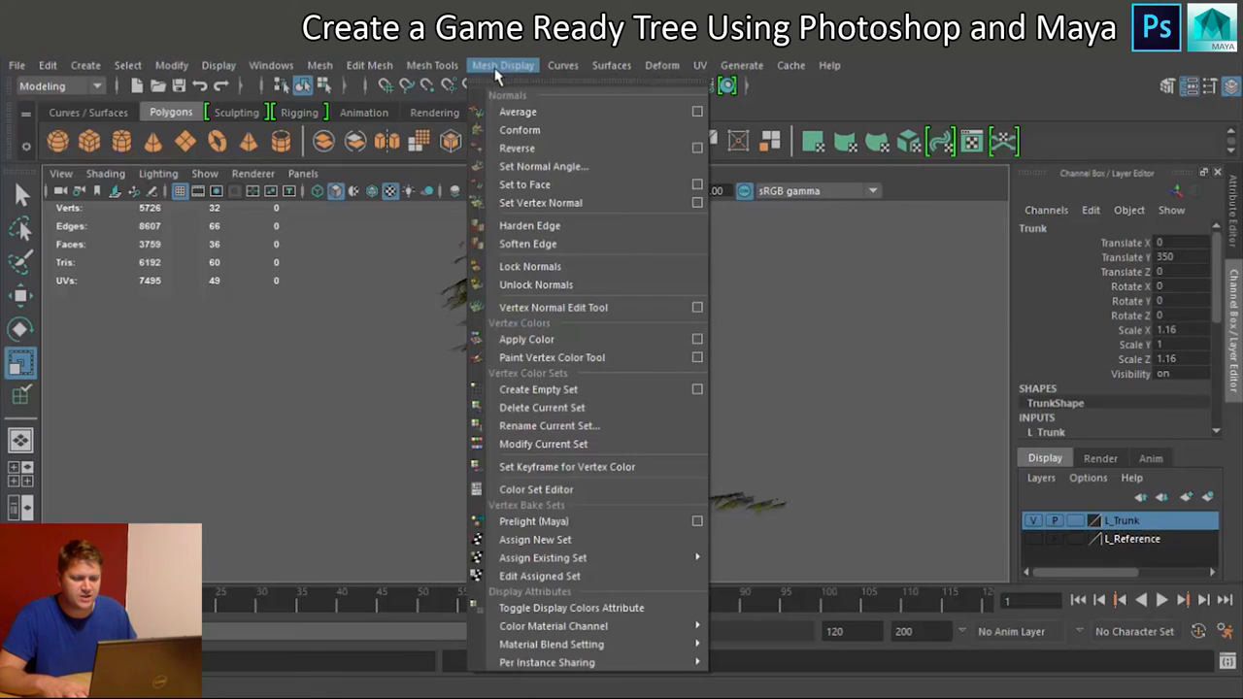
{"action": "left_click", "coordinate": [738, 359]}
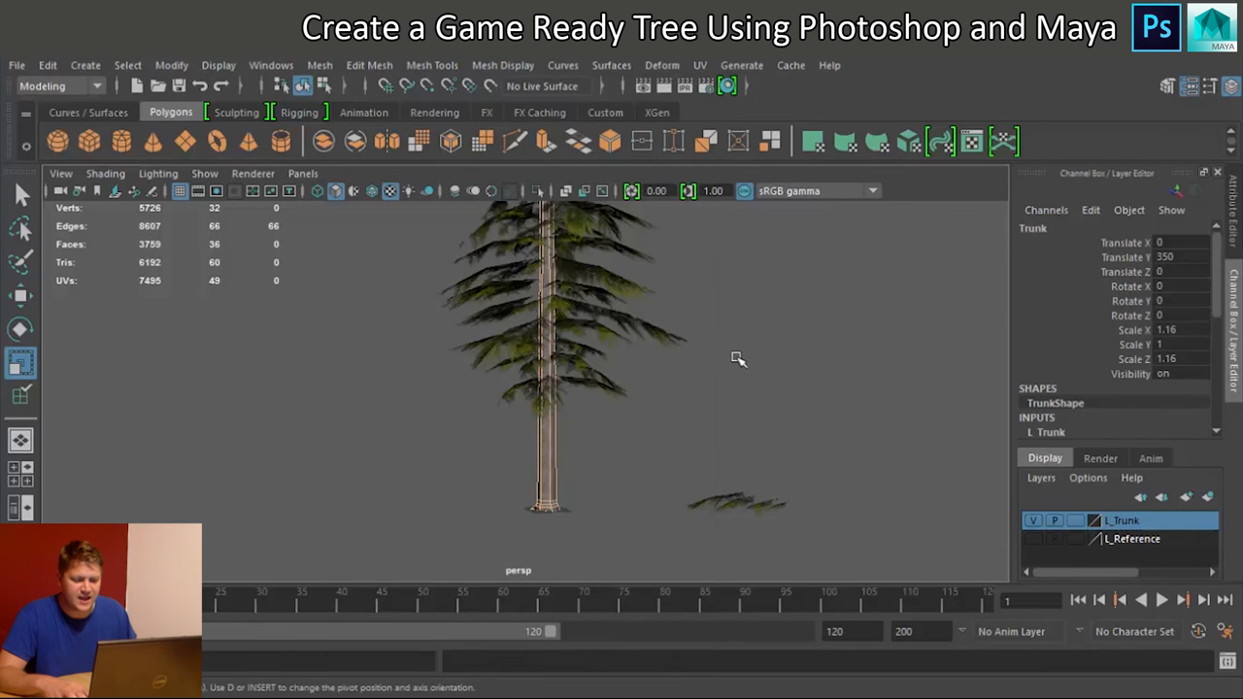